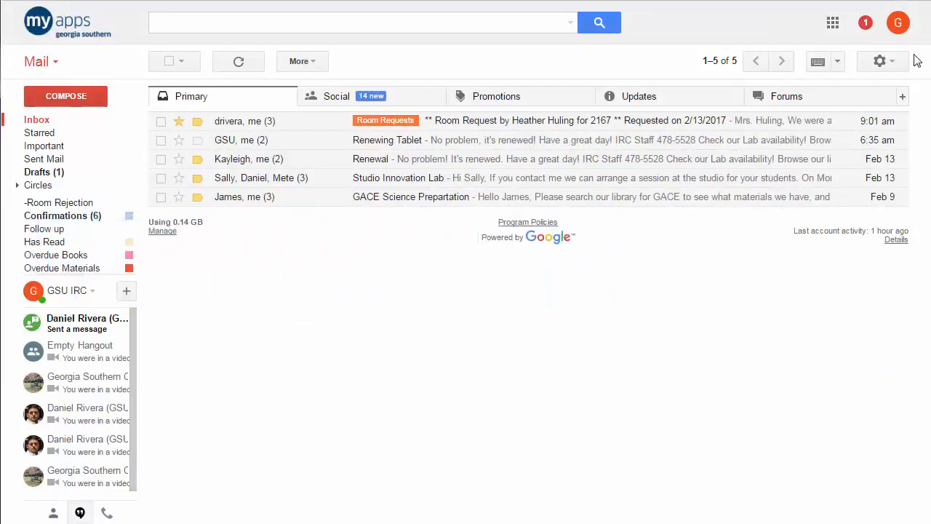
# - Open Gmail's General settings from the gear menu
pyautogui.click(879, 61)
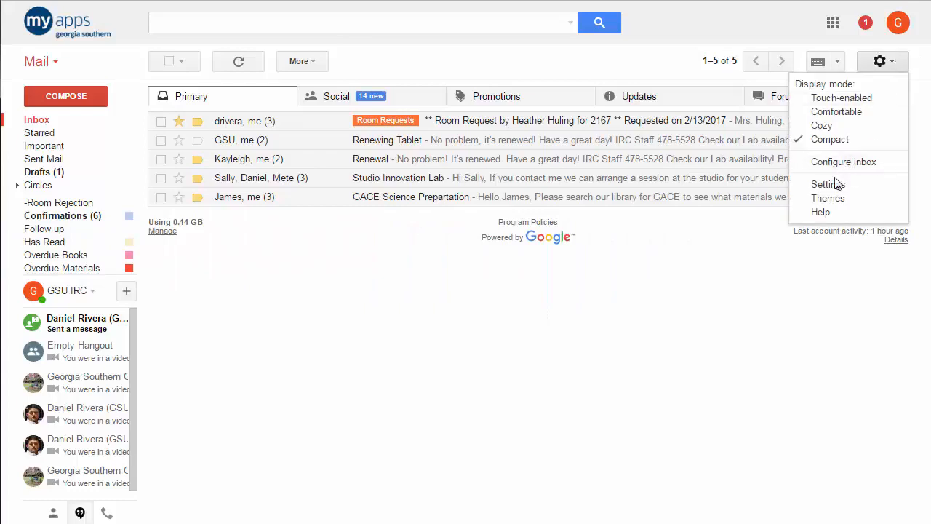
pyautogui.click(827, 184)
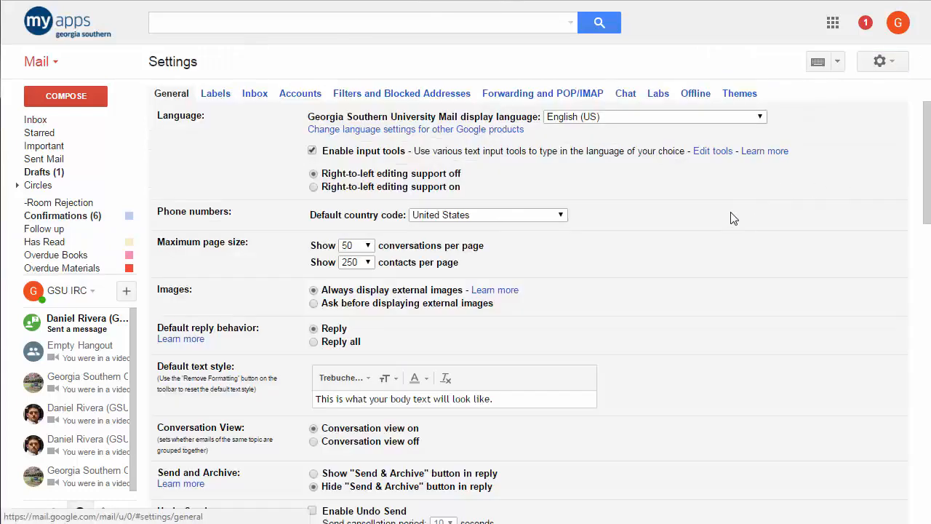
pyautogui.moveTo(752, 226)
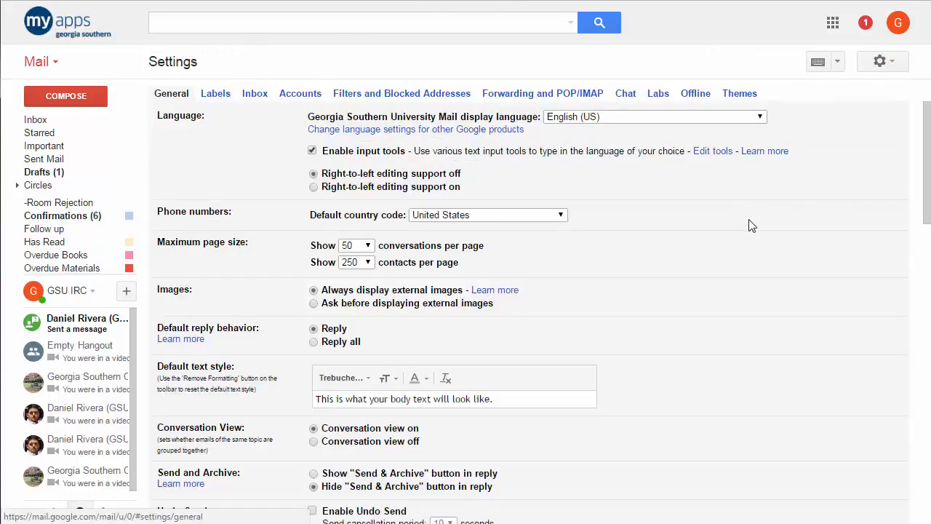
pyautogui.moveTo(748, 230)
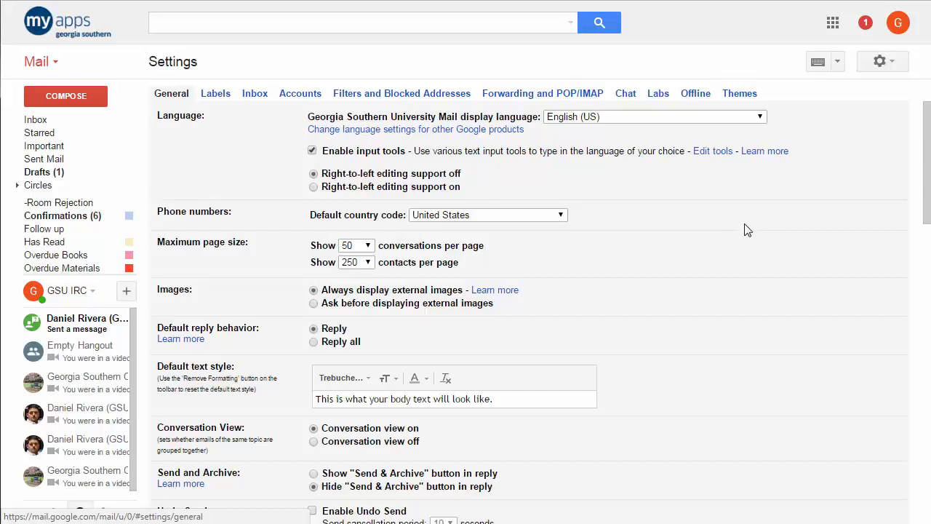
pyautogui.moveTo(750, 226)
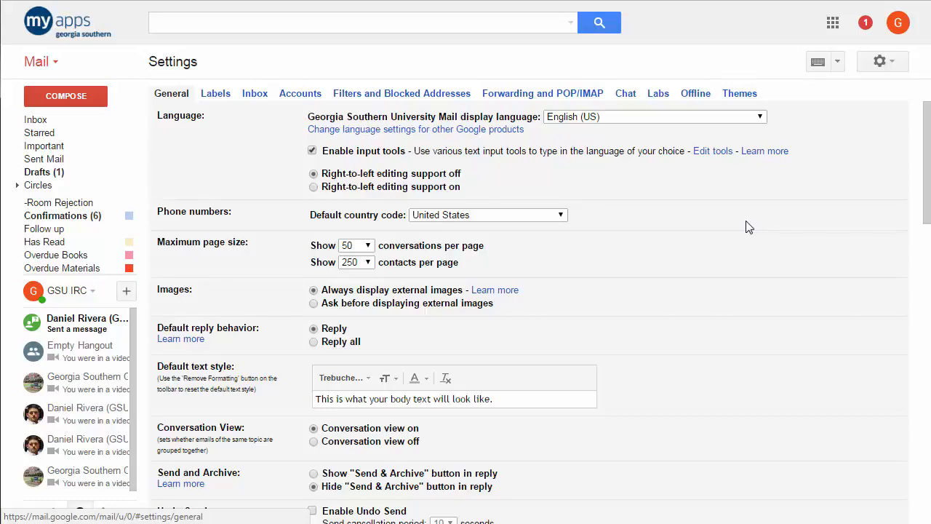
# - Enable Undo Send with a 20-second send cancellation period
pyautogui.scroll(-3)
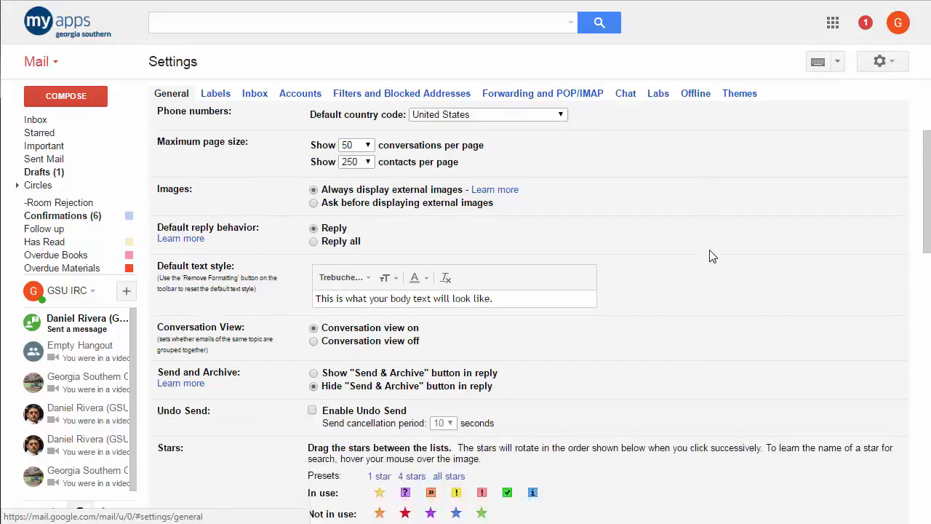
pyautogui.scroll(-3)
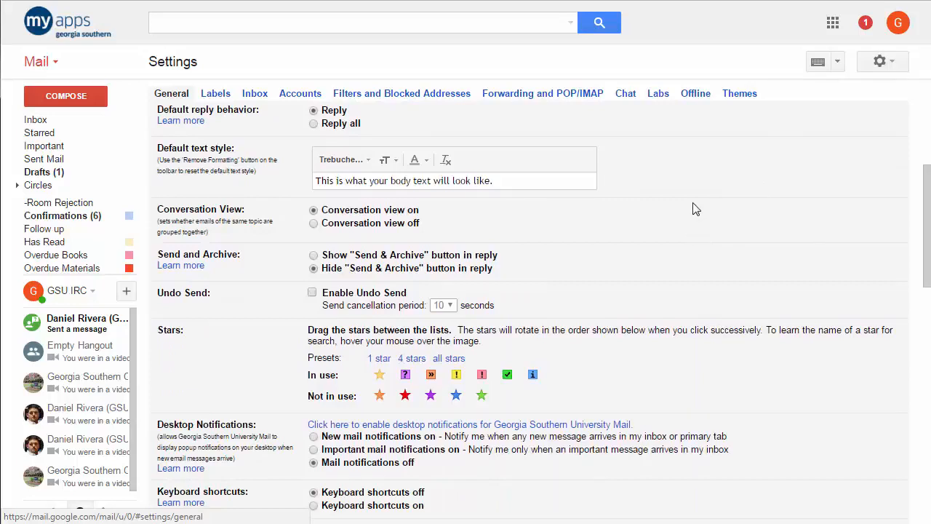
pyautogui.moveTo(715, 222)
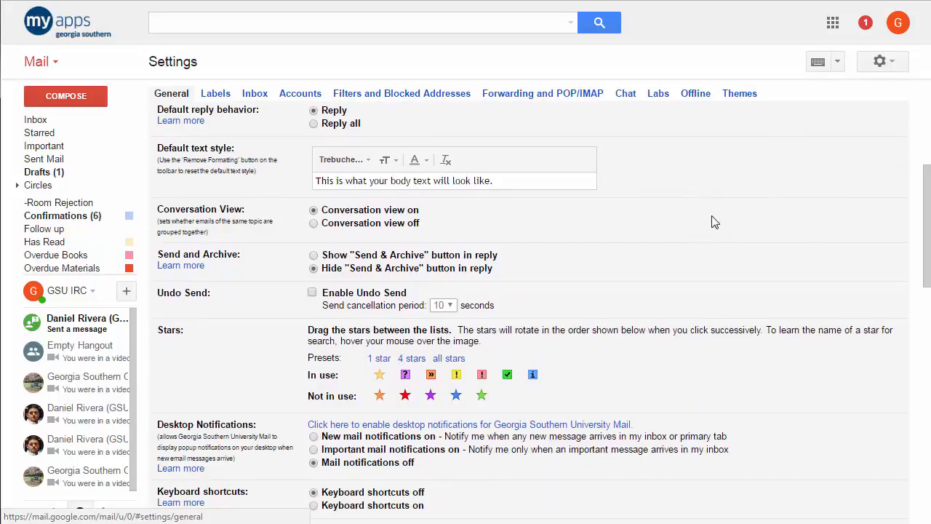
pyautogui.moveTo(713, 214)
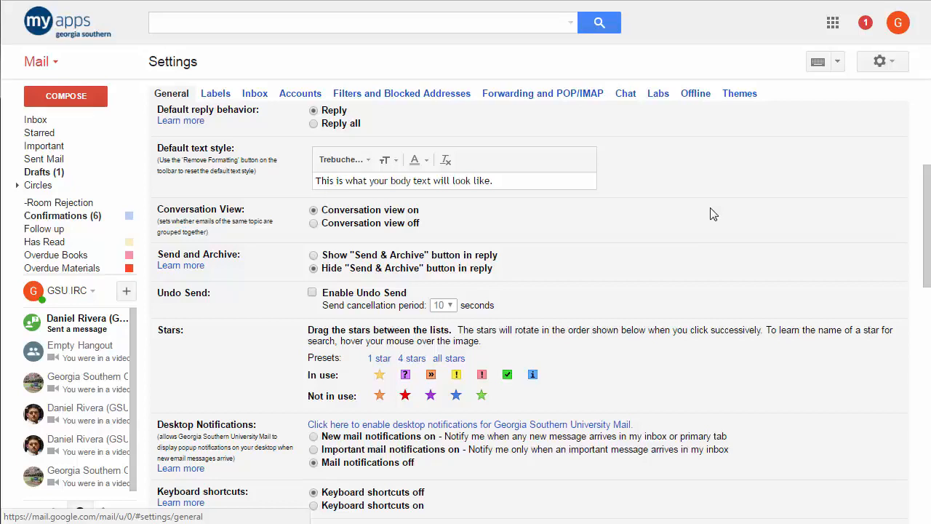
pyautogui.moveTo(723, 245)
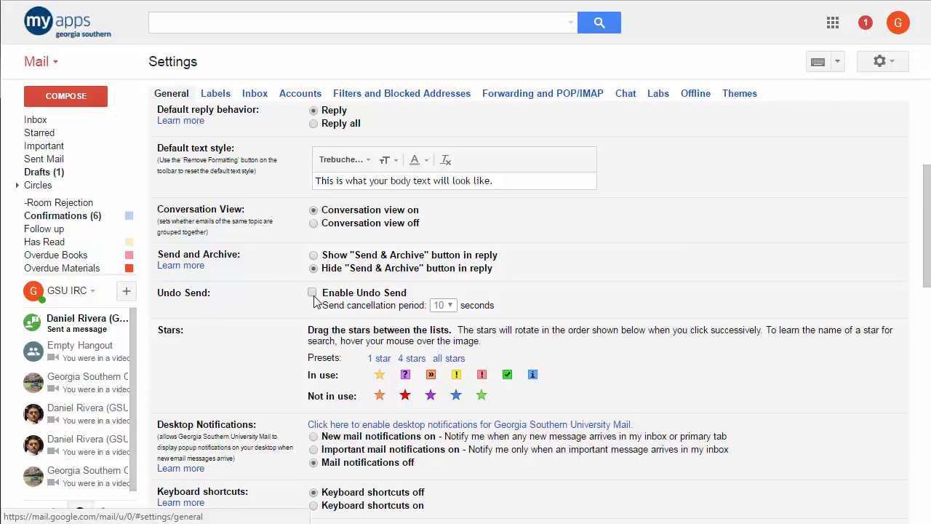
pyautogui.click(312, 293)
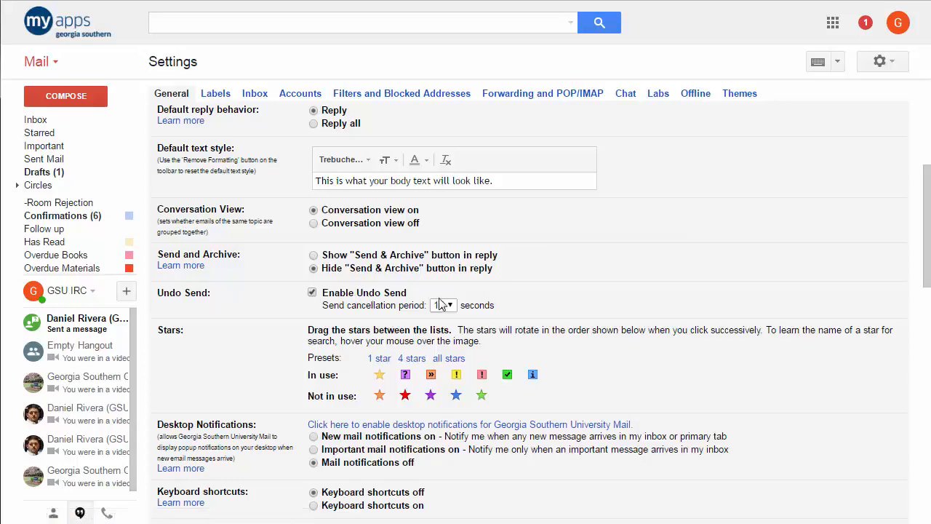
pyautogui.click(443, 305)
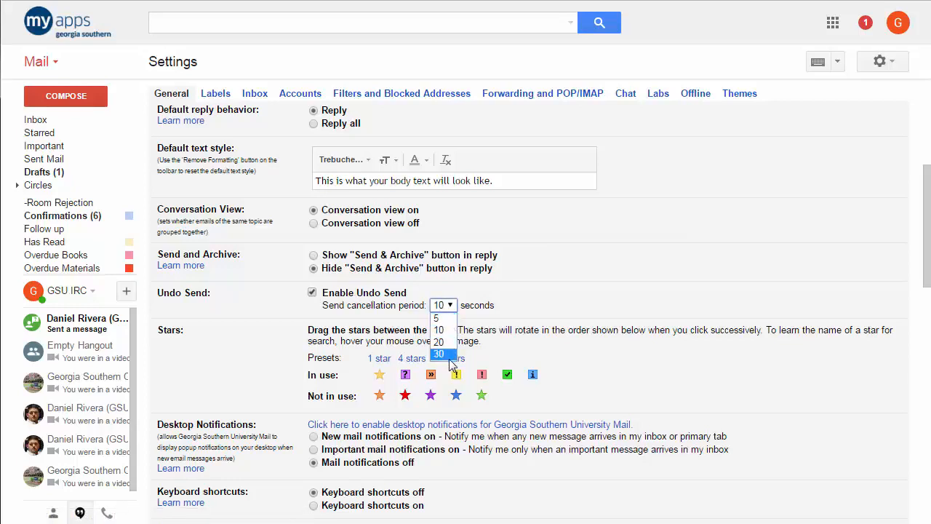
pyautogui.moveTo(439, 342)
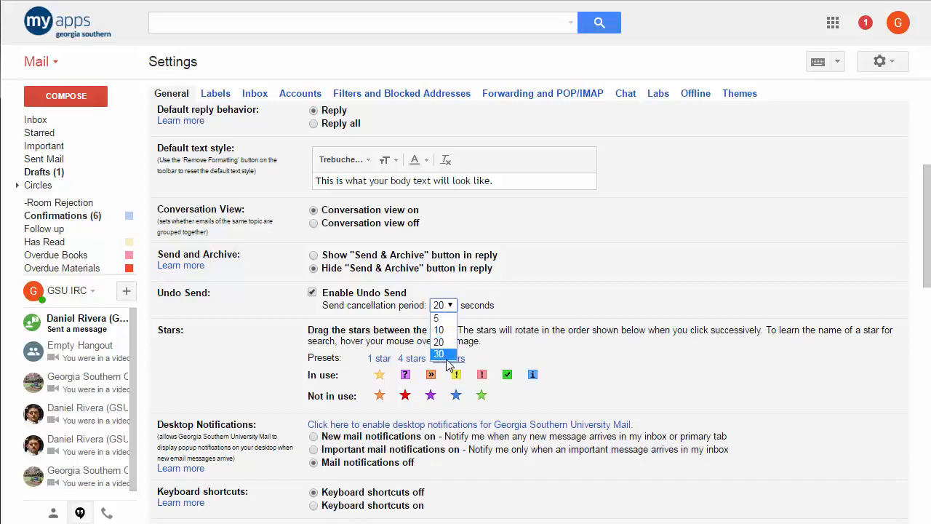
pyautogui.click(439, 353)
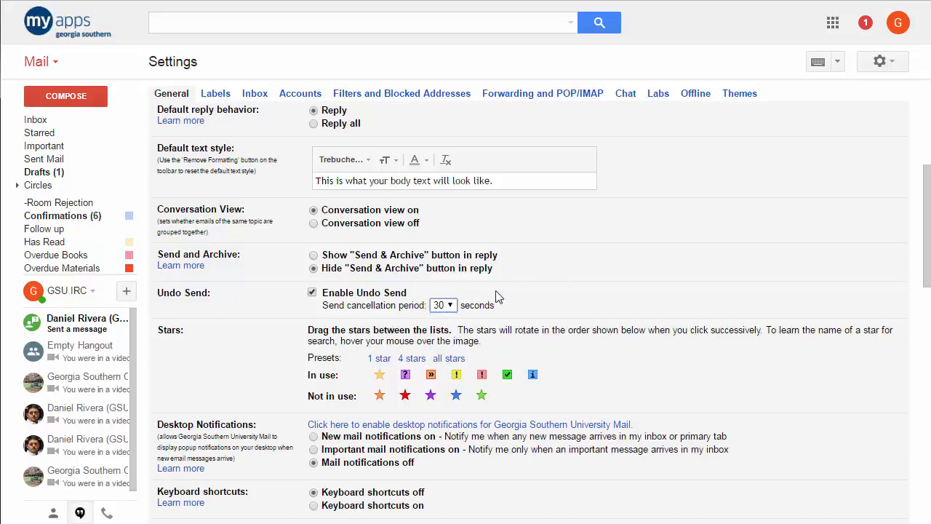
pyautogui.click(443, 305)
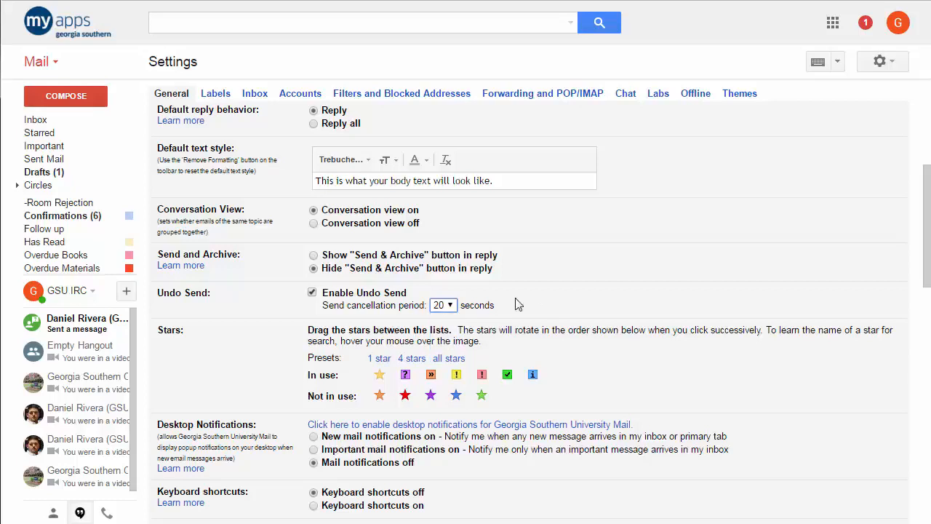
pyautogui.moveTo(659, 258)
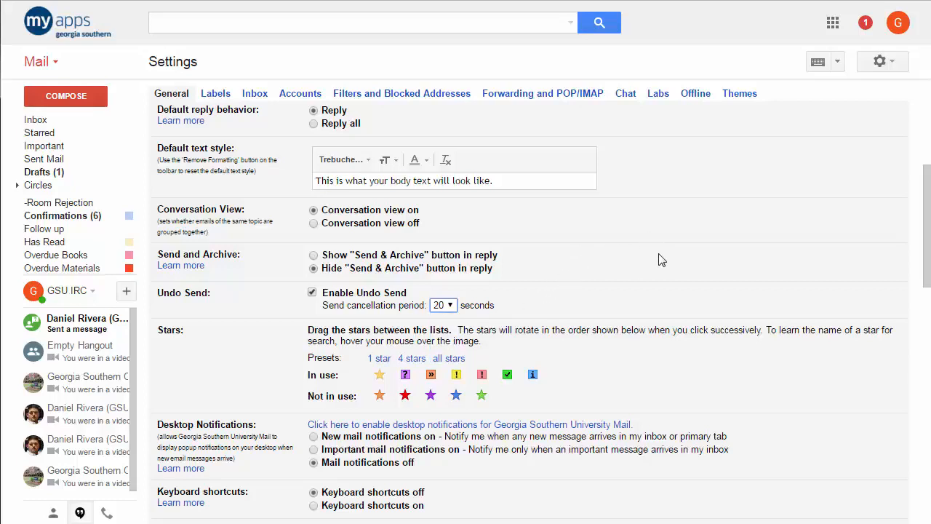
pyautogui.scroll(-3)
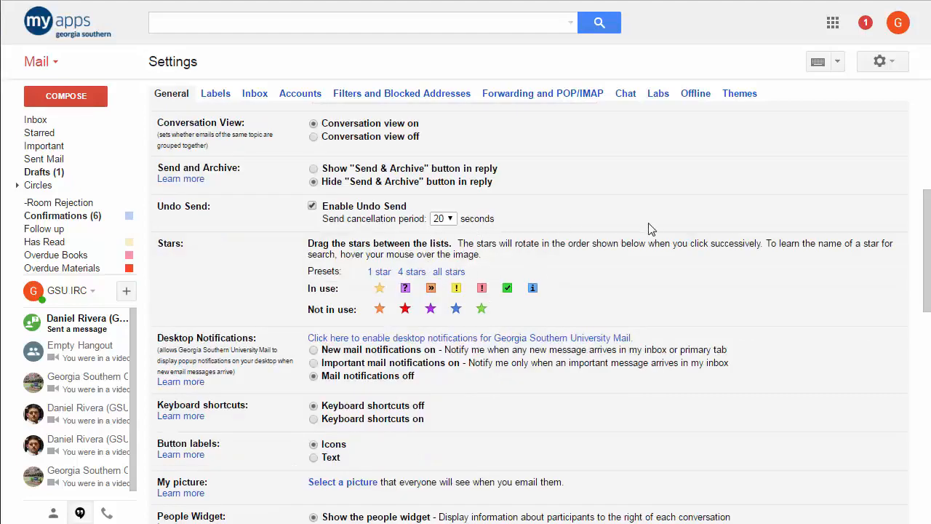
# - Scroll to the bottom of General settings, showing the vacation responder and save option
pyautogui.scroll(-3)
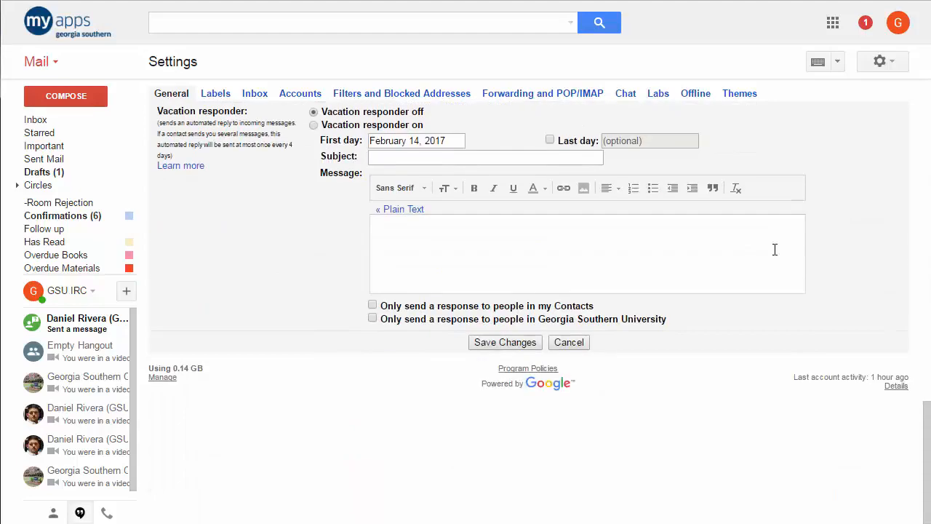
pyautogui.moveTo(505, 342)
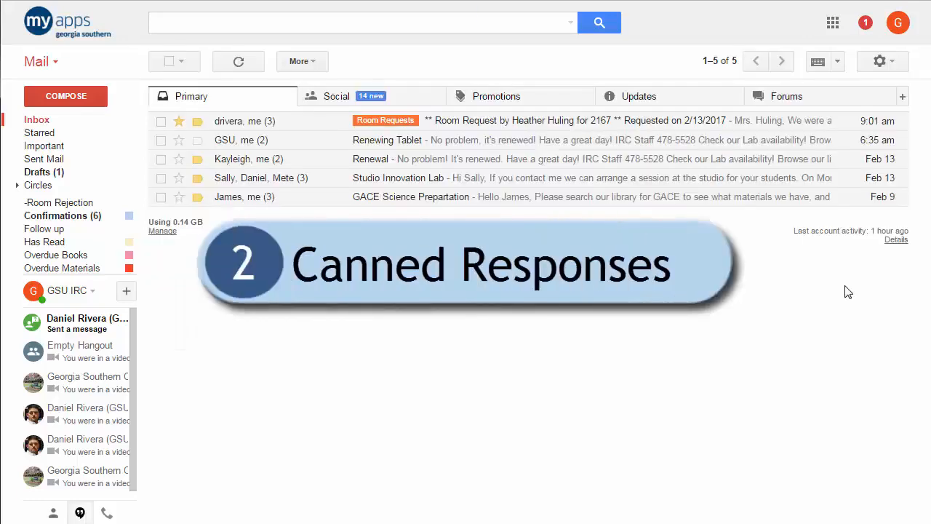
pyautogui.moveTo(820, 292)
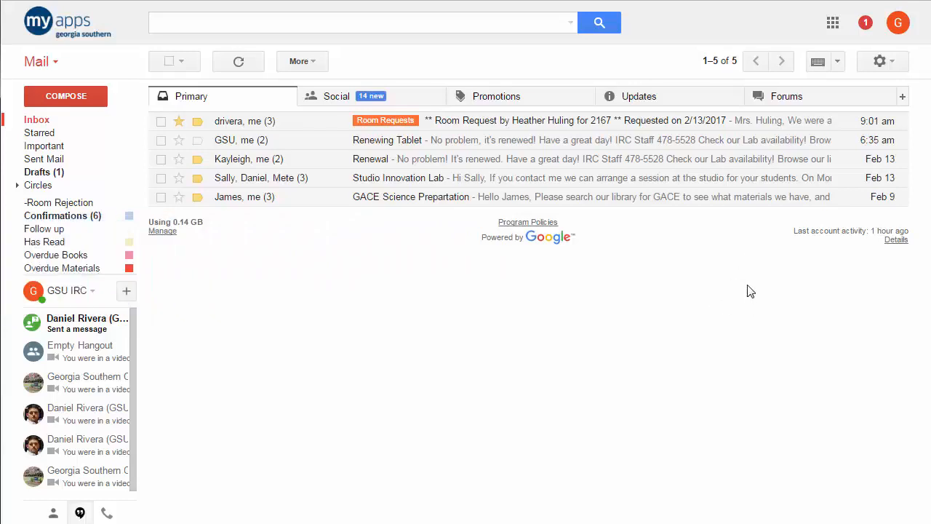
pyautogui.moveTo(928, 66)
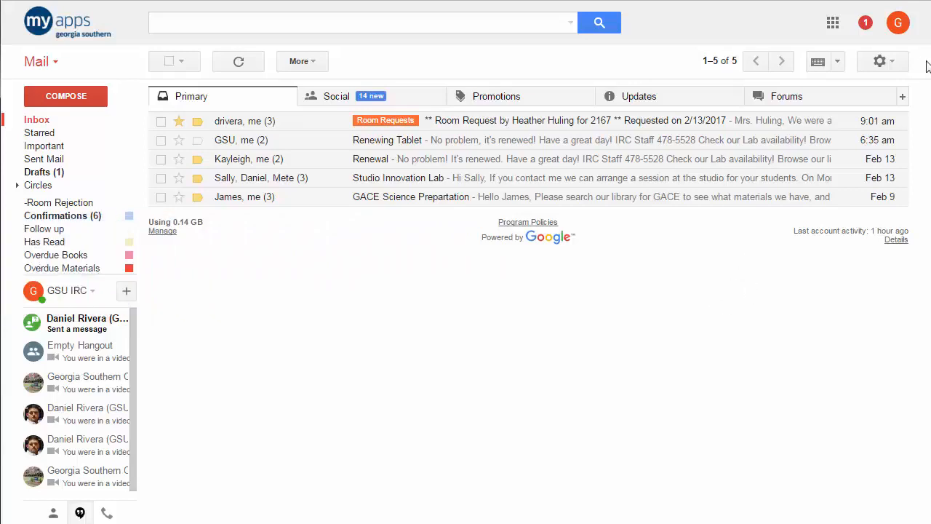
# - Go to the Labs settings page where Canned Responses is enabled
pyautogui.click(879, 61)
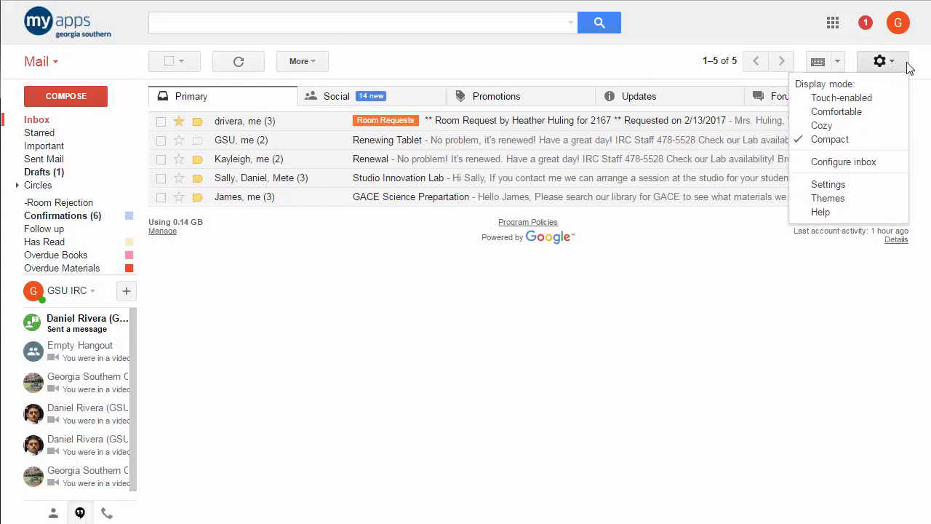
pyautogui.click(829, 184)
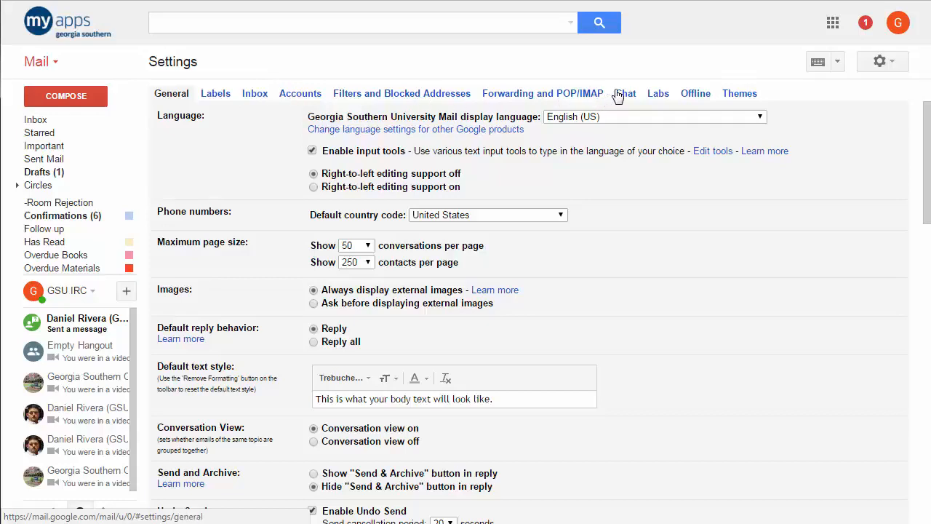
pyautogui.moveTo(659, 96)
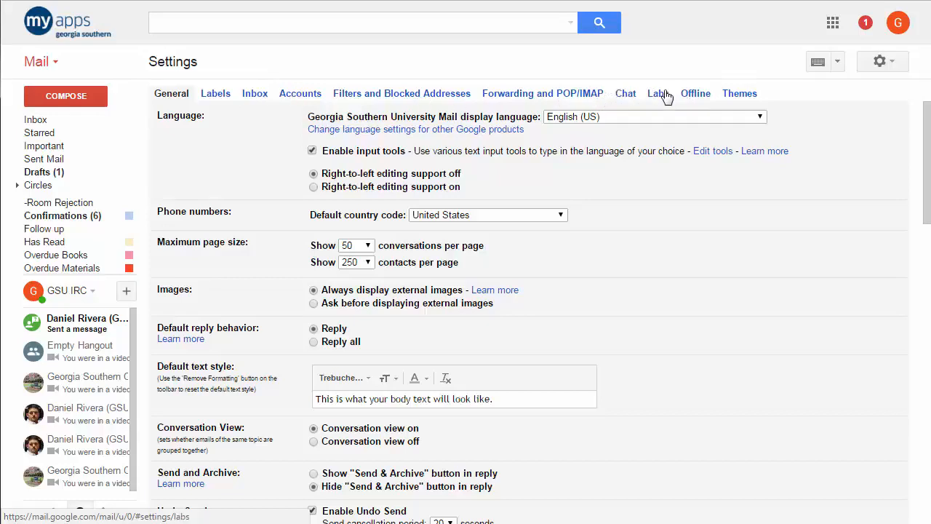
pyautogui.click(657, 93)
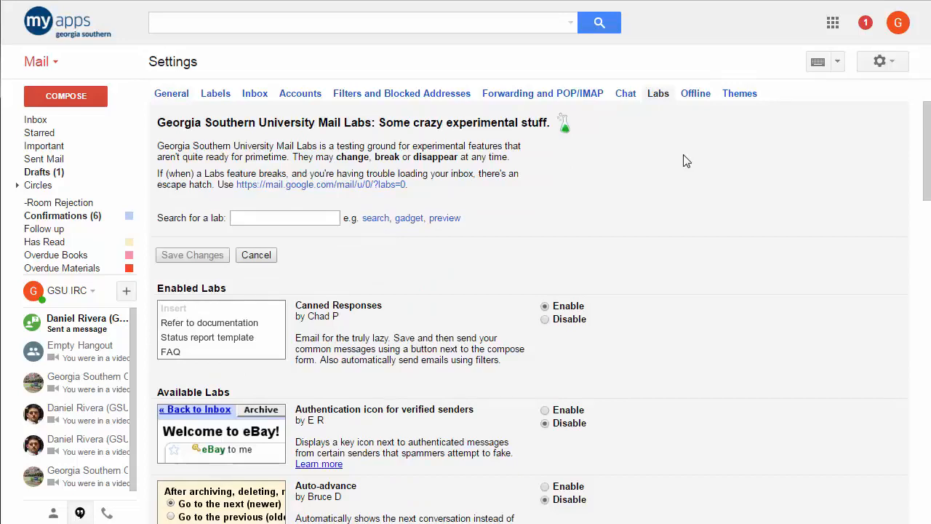
pyautogui.moveTo(900, 65)
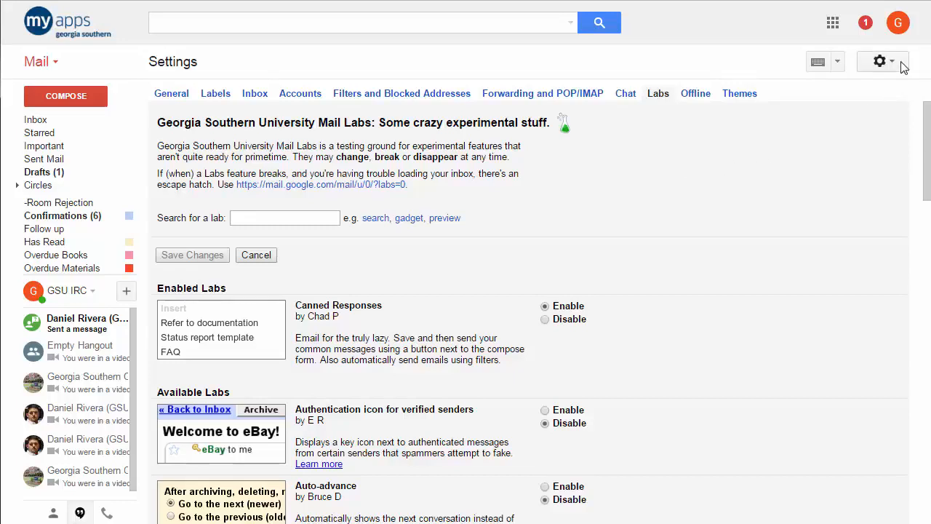
pyautogui.moveTo(665, 176)
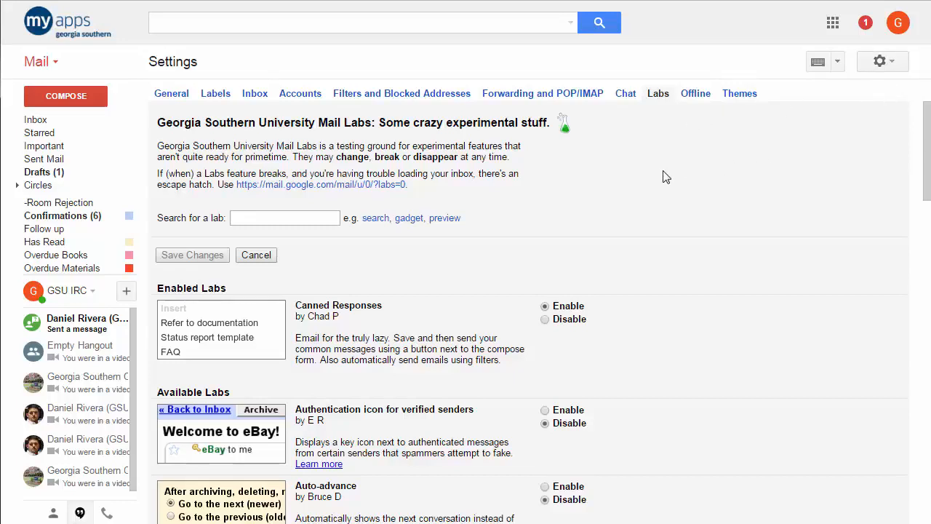
pyautogui.scroll(-3)
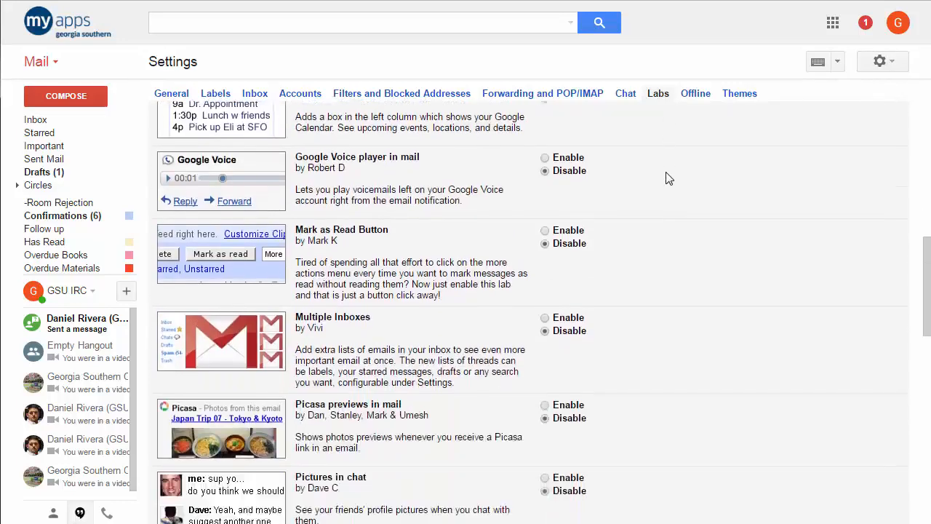
pyautogui.scroll(-3)
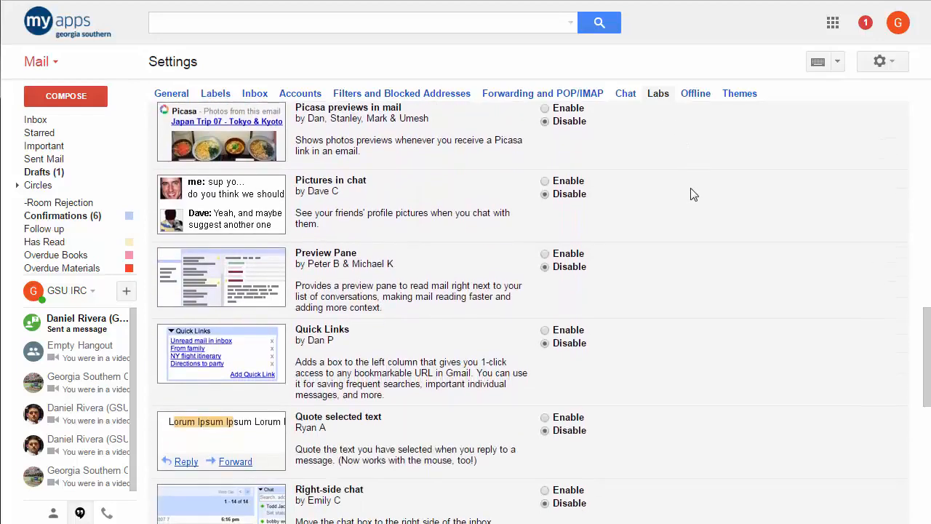
pyautogui.scroll(-3)
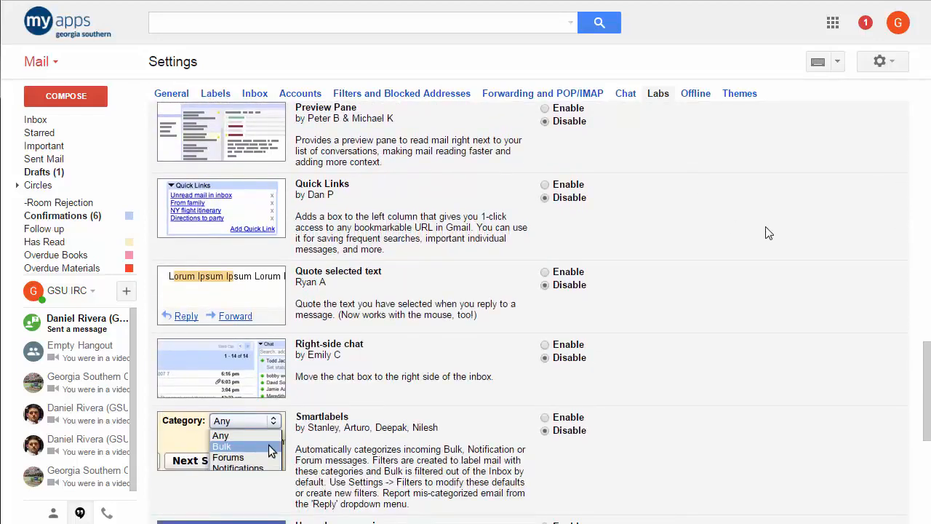
pyautogui.scroll(-3)
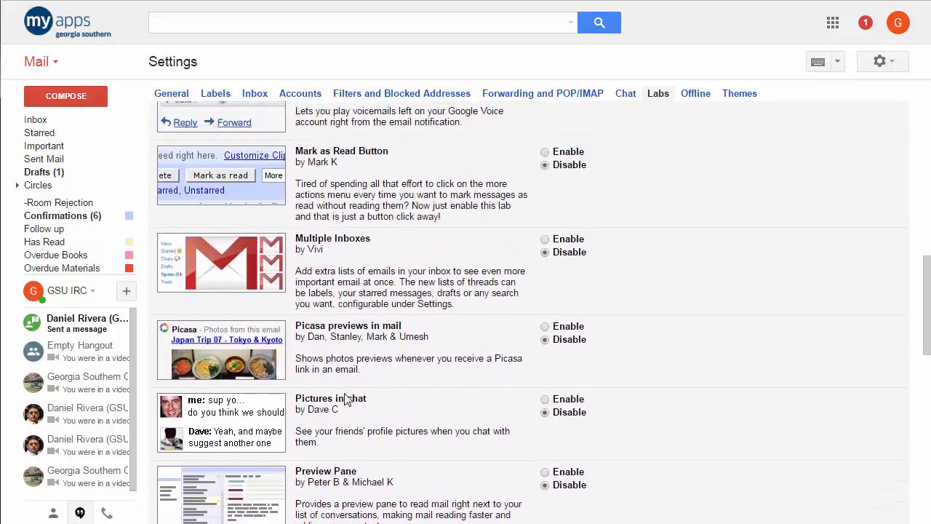
pyautogui.scroll(3)
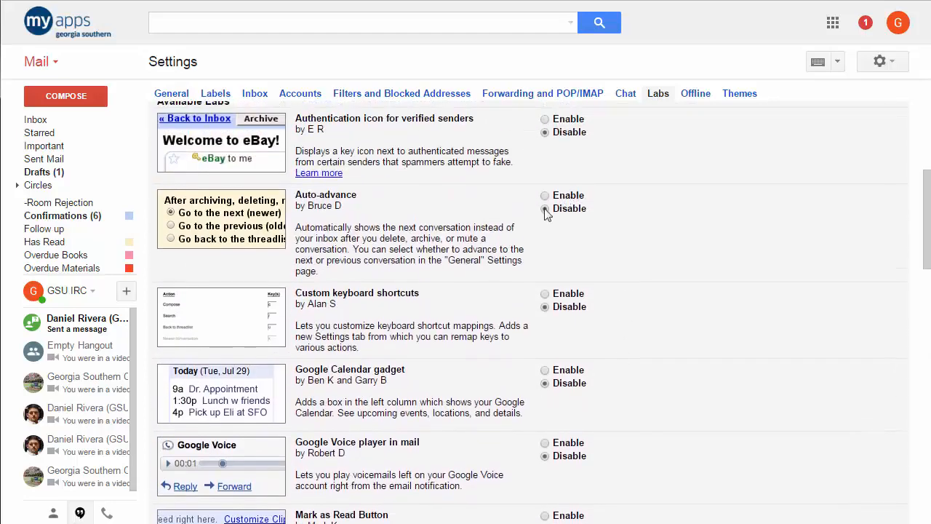
pyautogui.scroll(3)
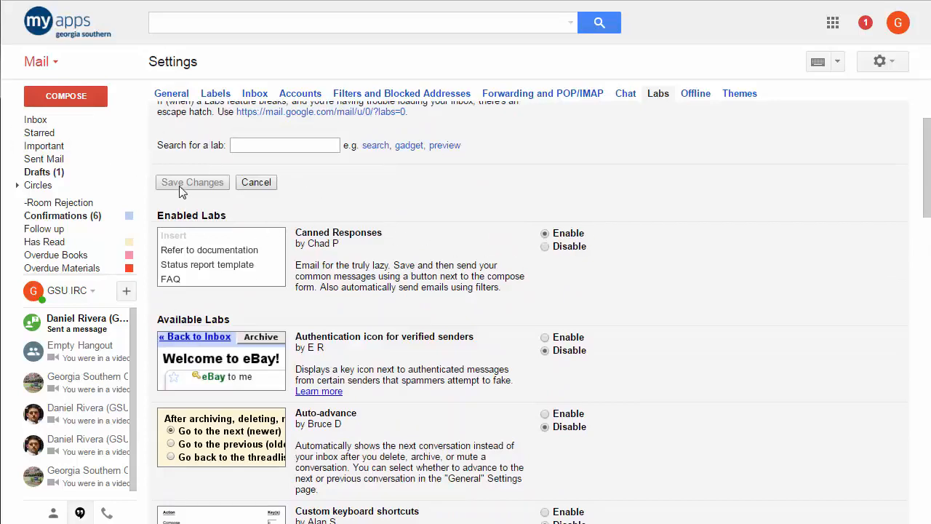
pyautogui.moveTo(459, 271)
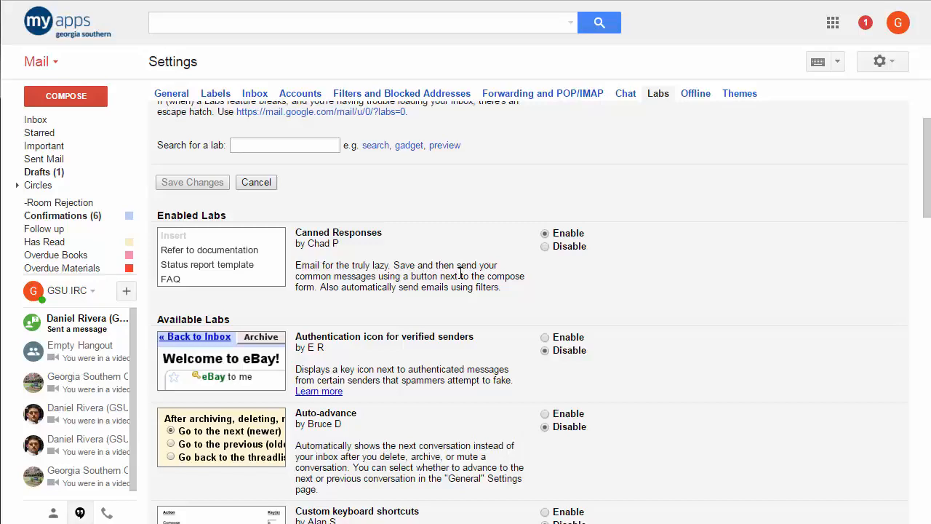
pyautogui.moveTo(329, 179)
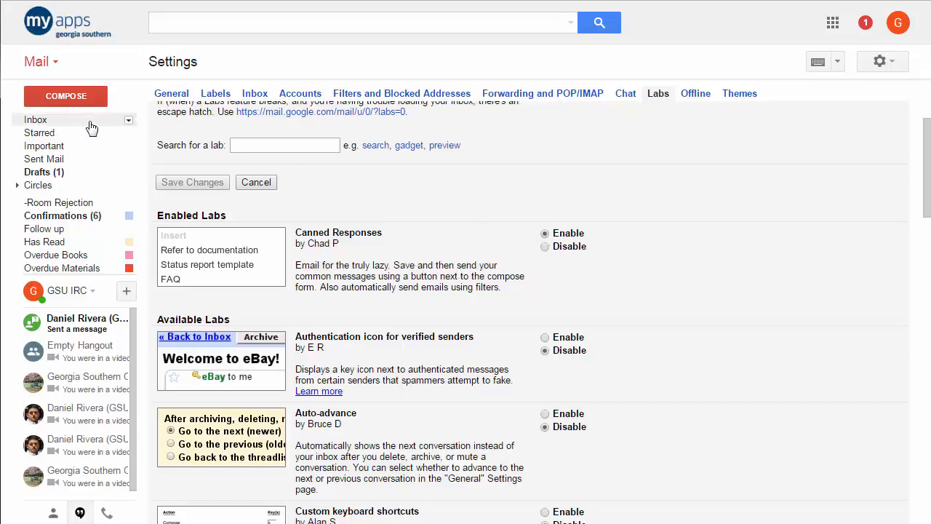
# - Return to the inbox and start a new blank message
pyautogui.click(36, 119)
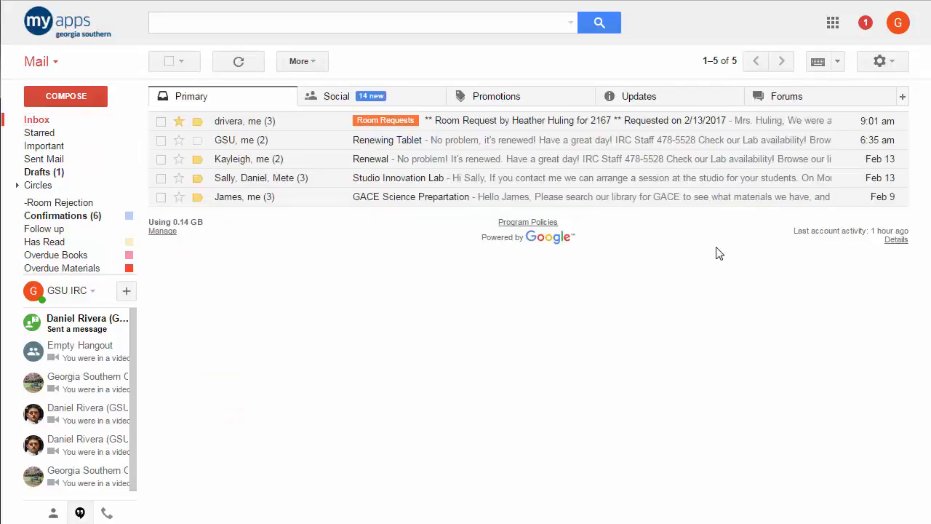
pyautogui.moveTo(66, 86)
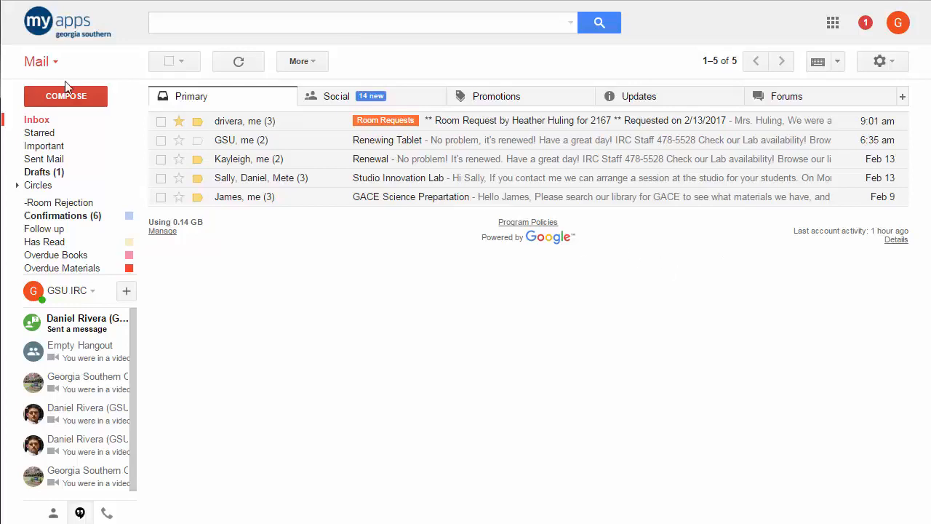
pyautogui.click(65, 96)
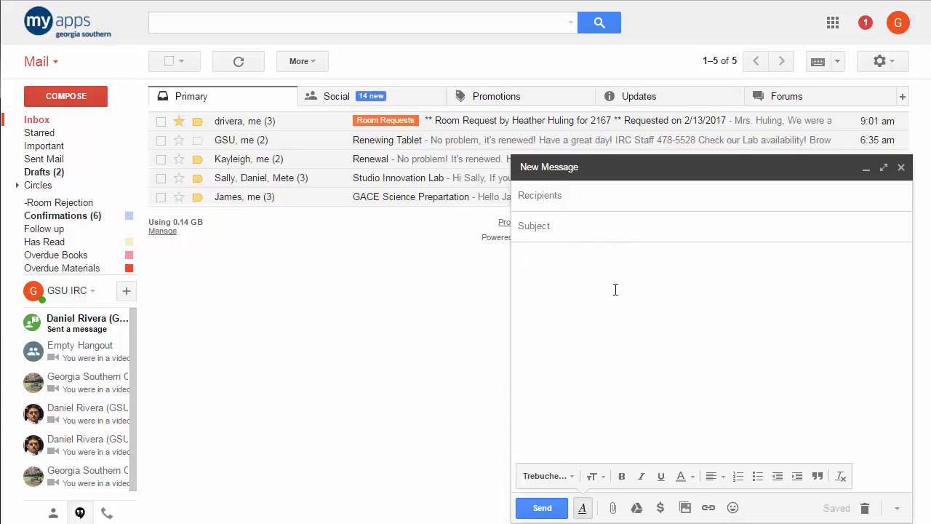
pyautogui.moveTo(592, 275)
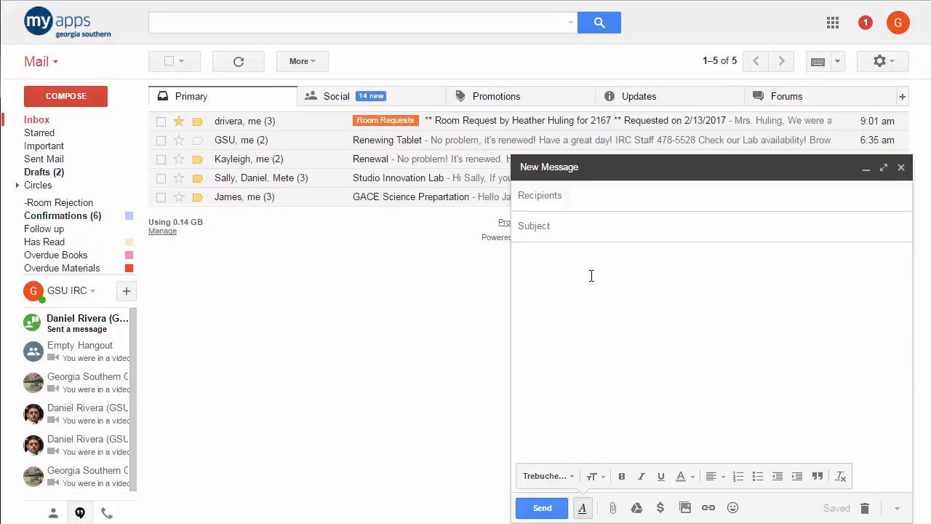
pyautogui.moveTo(918, 324)
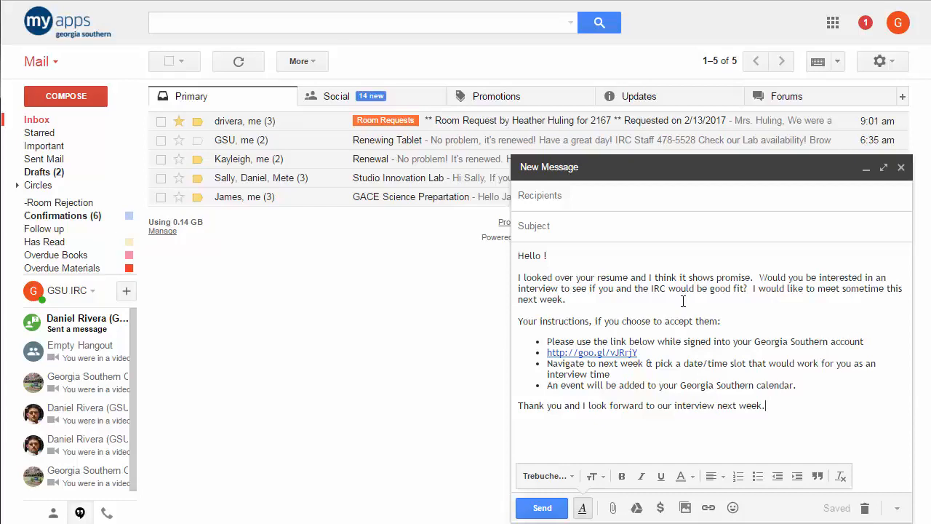
pyautogui.moveTo(619, 360)
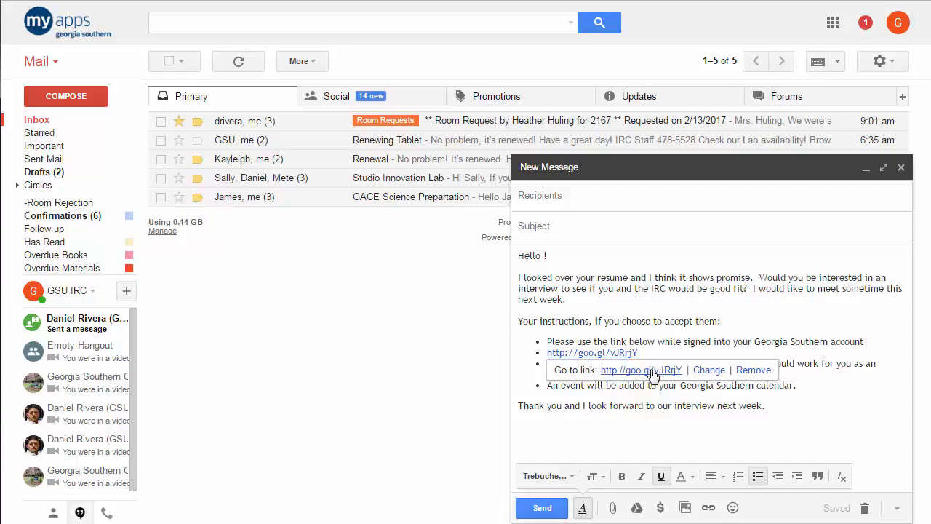
# - Dismiss the scheduling link's details popup in the interview offer body
pyautogui.click(641, 369)
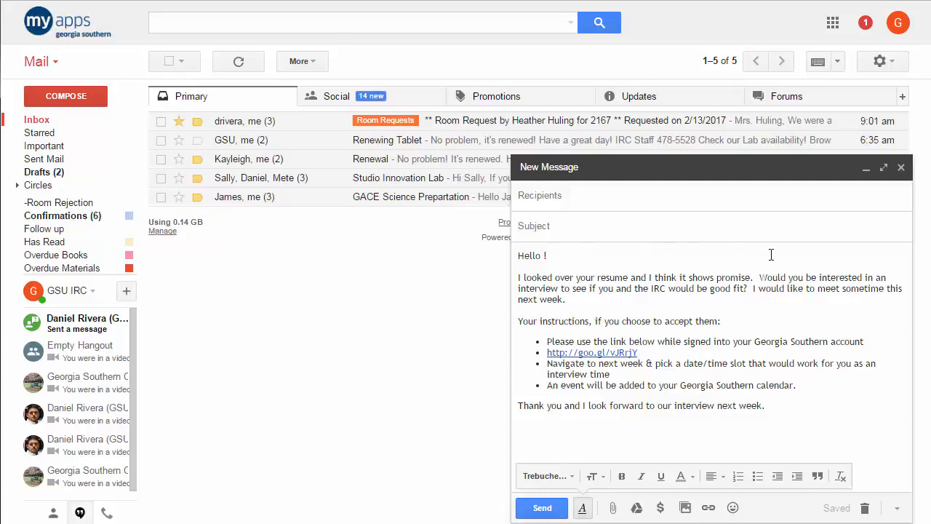
# - Enter 'IRC Interview Offer' as the message subject
pyautogui.write('IRC Inter')
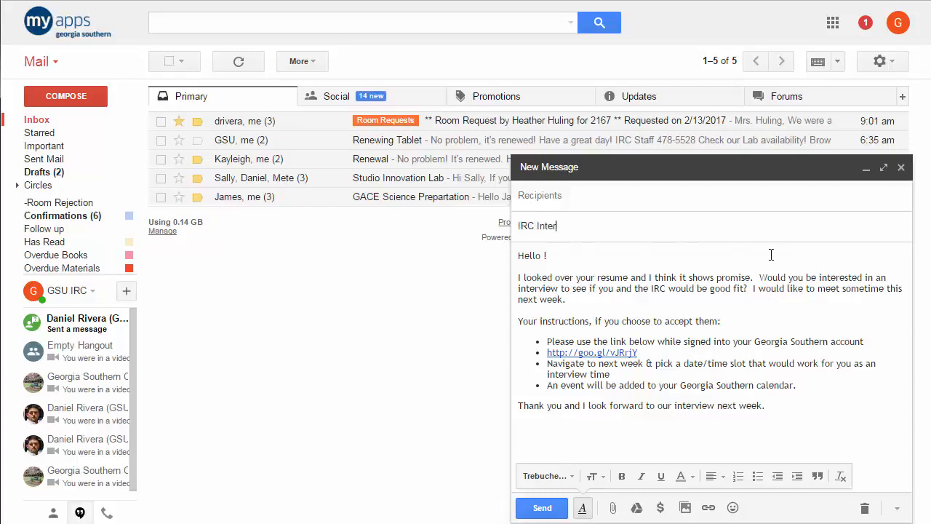
pyautogui.write('view Offer')
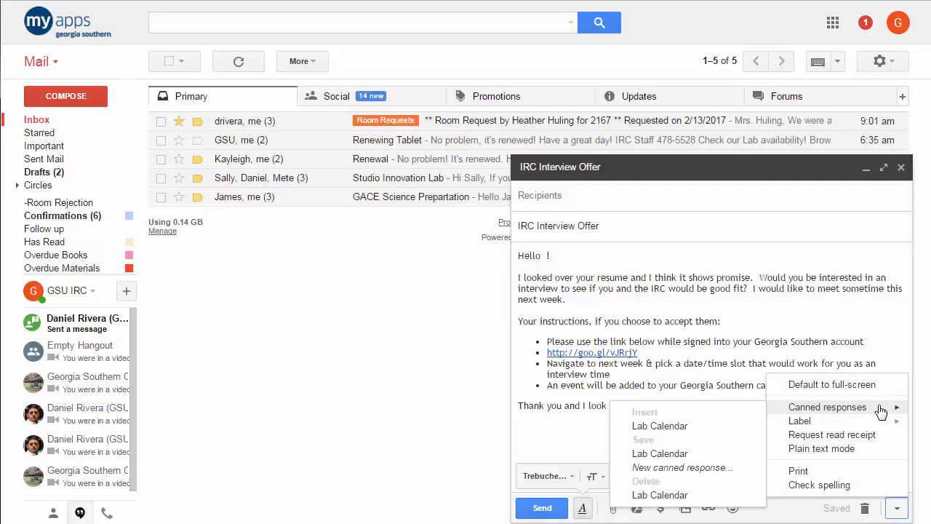
pyautogui.moveTo(750, 419)
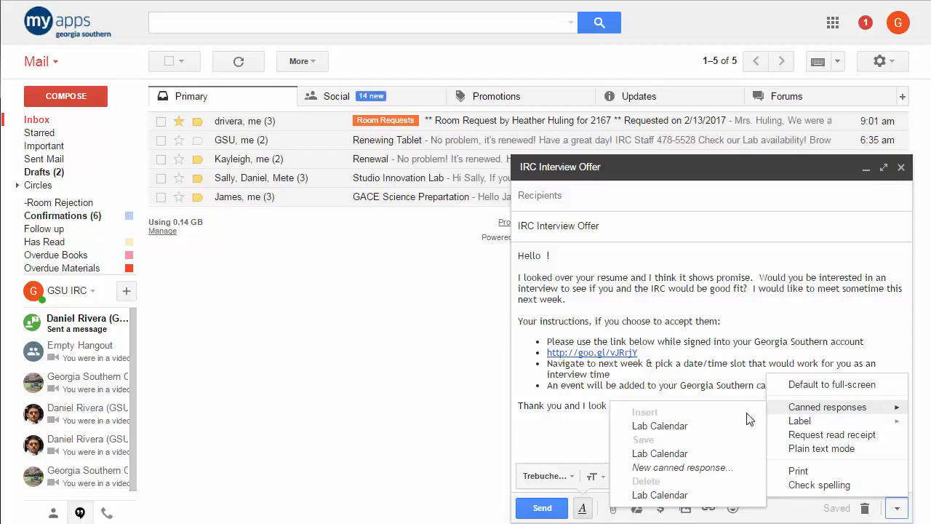
pyautogui.moveTo(676, 454)
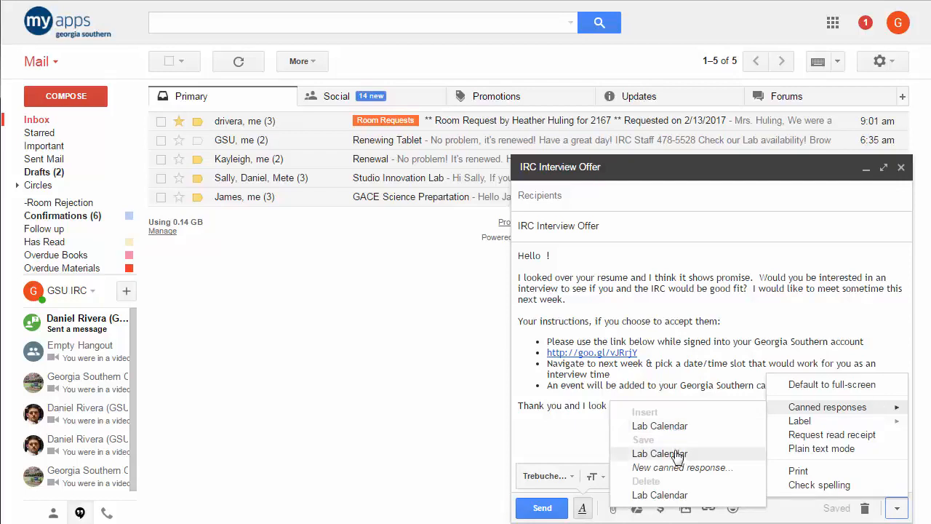
pyautogui.moveTo(693, 457)
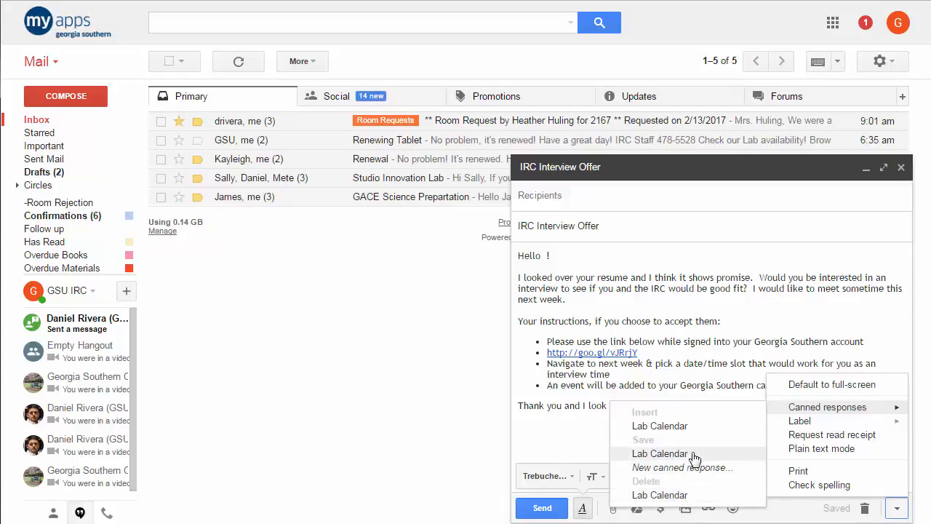
pyautogui.moveTo(682, 426)
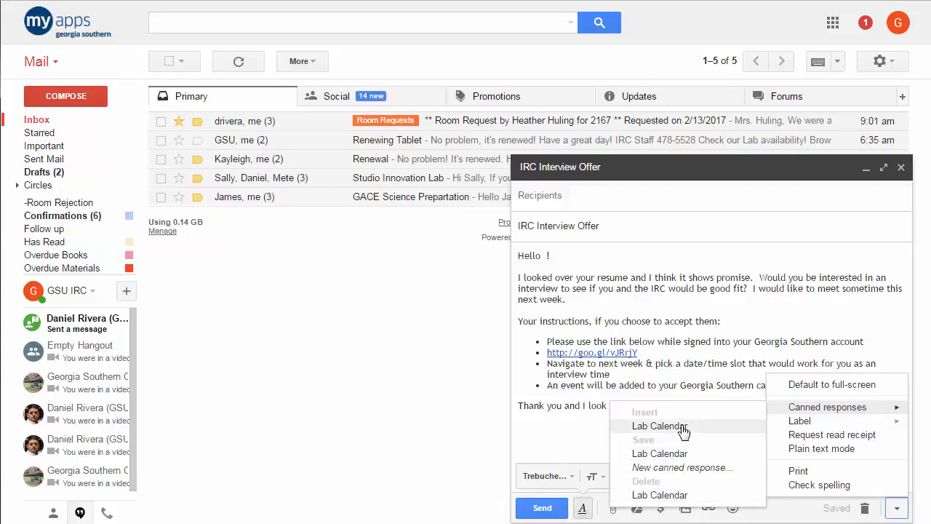
pyautogui.moveTo(683, 467)
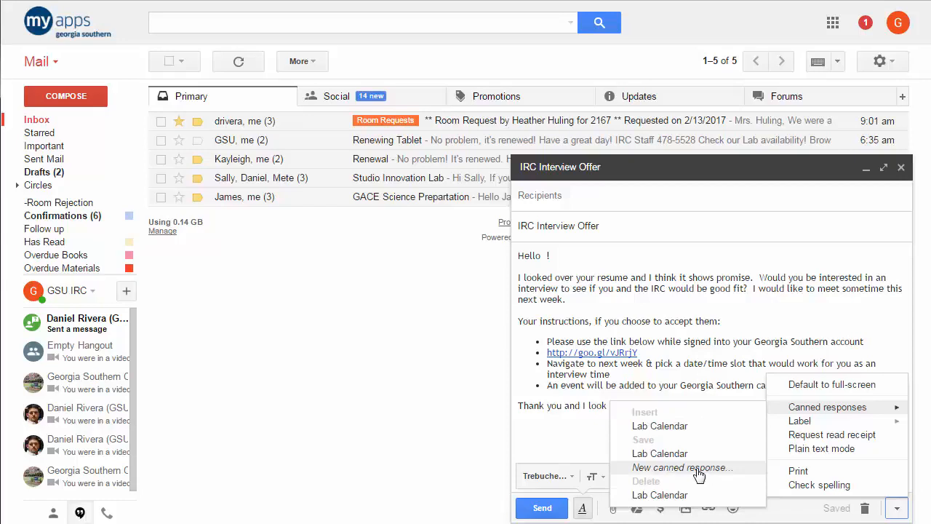
pyautogui.moveTo(643, 411)
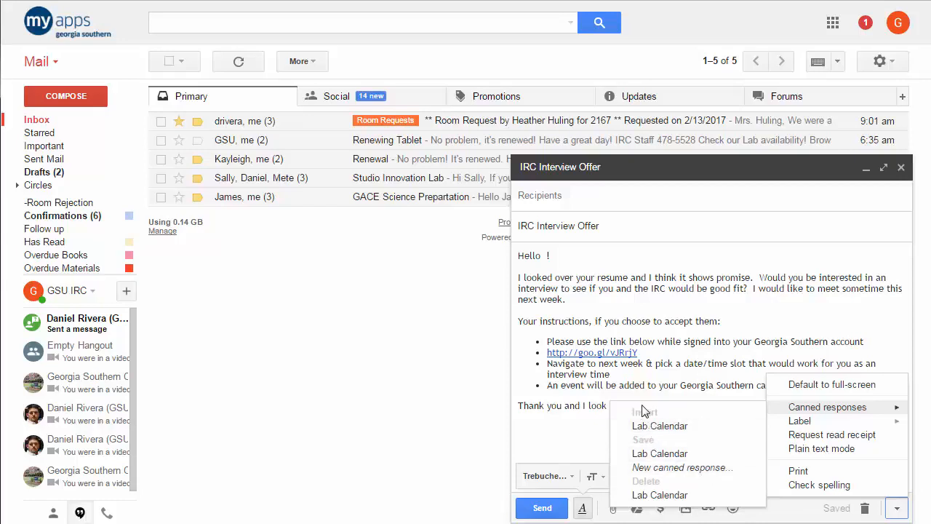
pyautogui.moveTo(706, 433)
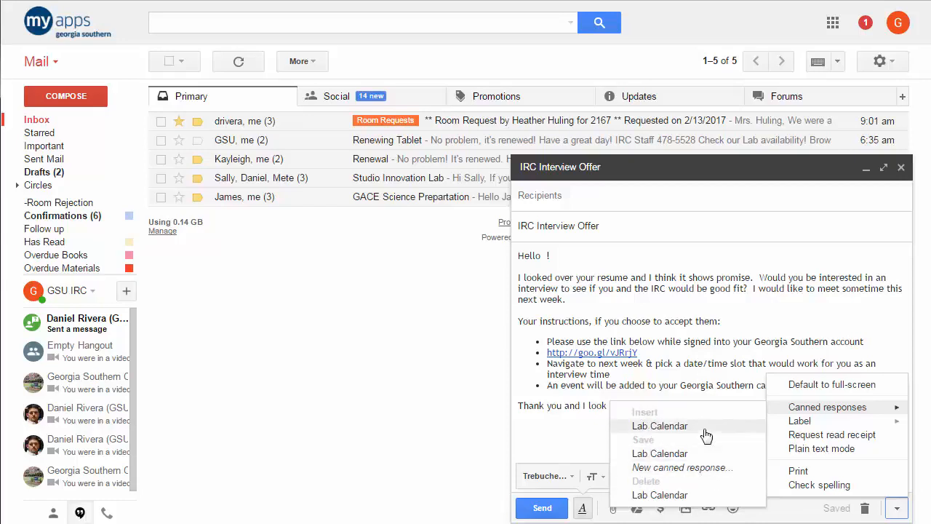
pyautogui.moveTo(671, 428)
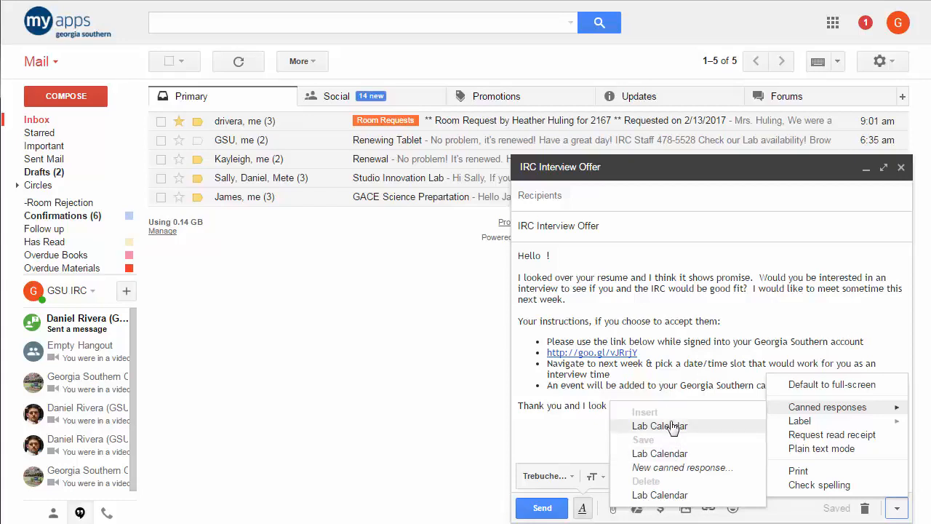
pyautogui.moveTo(702, 467)
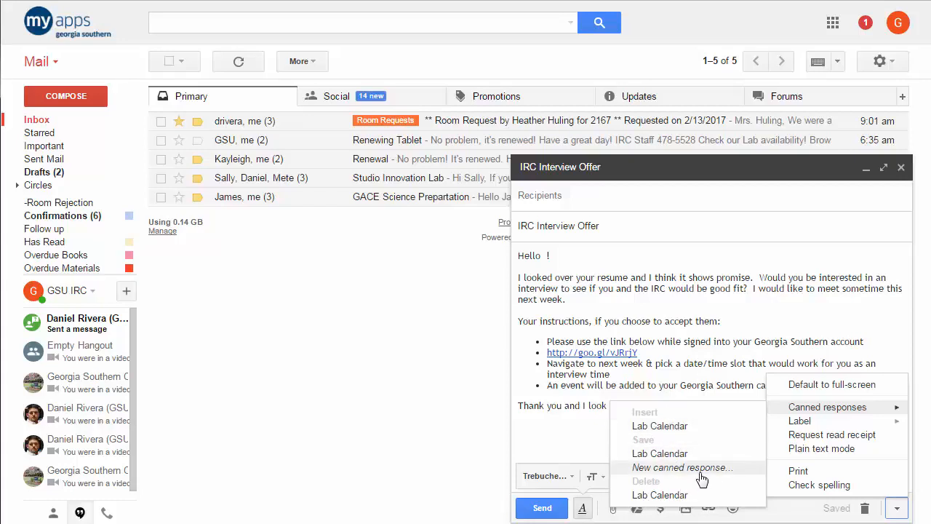
# - Create a new canned response from the draft and confirm the name 'IRC Interview Offer'
pyautogui.click(681, 467)
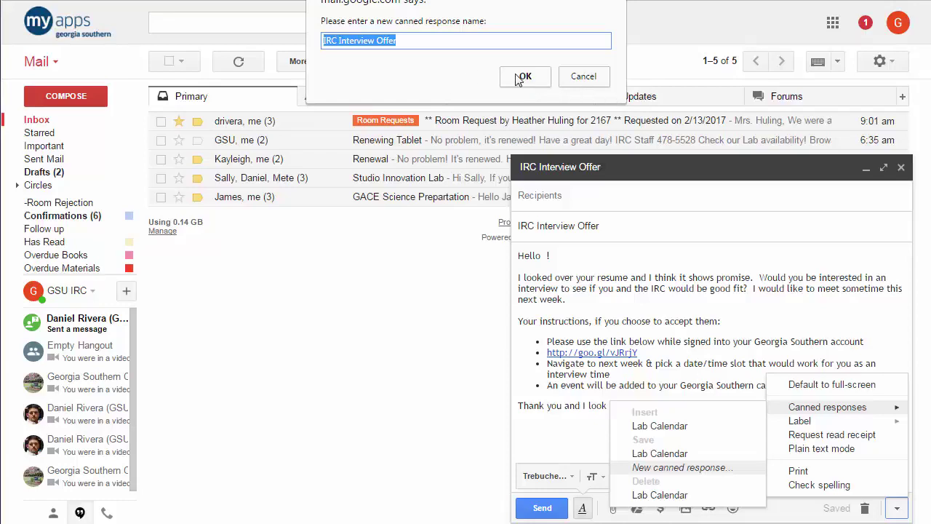
pyautogui.click(524, 77)
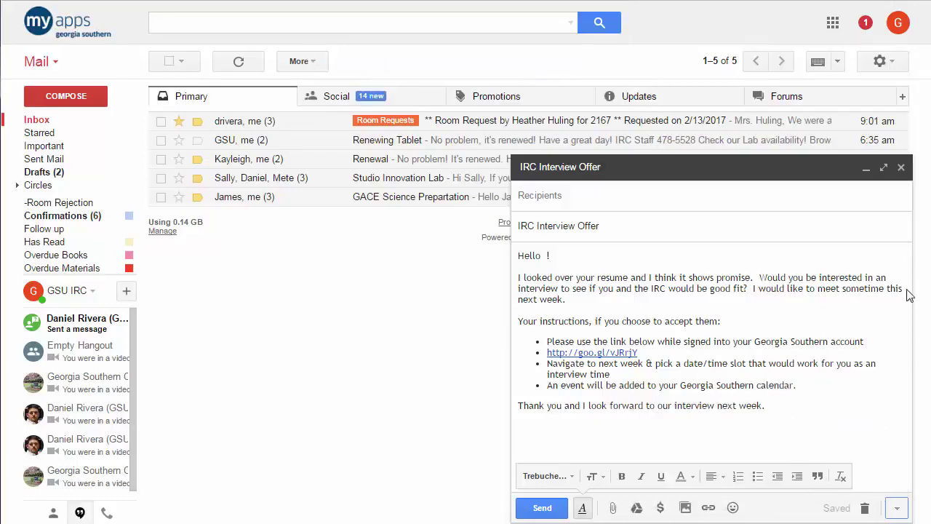
# - Discard the draft and insert the 'IRC Interview Offer' canned response into a new message
pyautogui.click(865, 507)
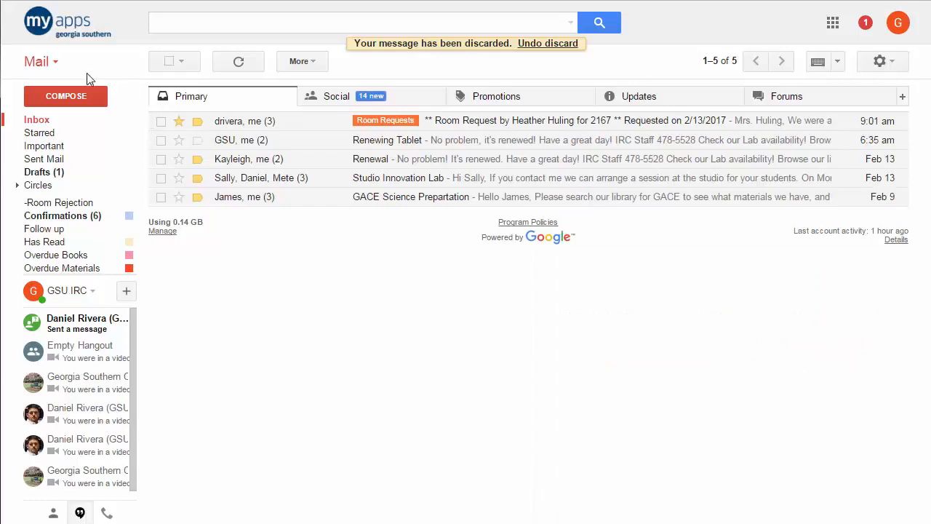
pyautogui.moveTo(217, 157)
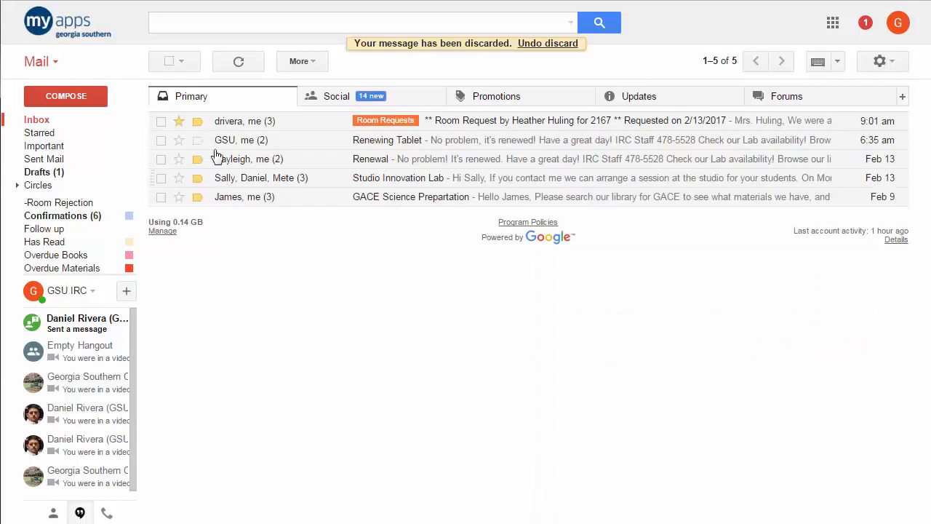
pyautogui.click(65, 95)
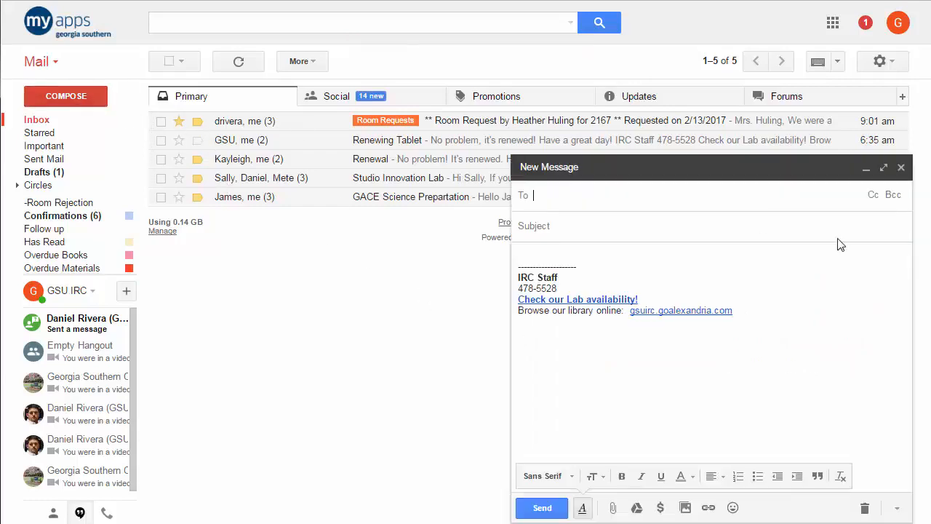
pyautogui.click(897, 507)
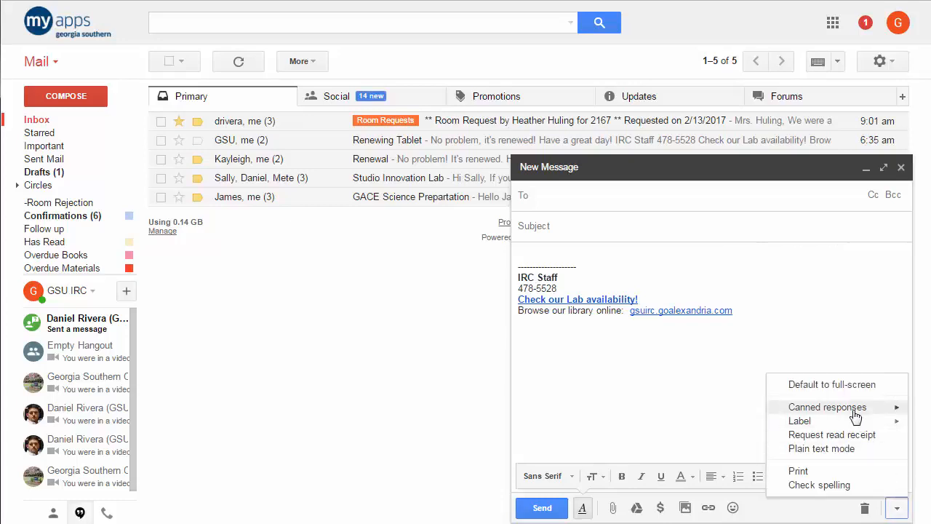
pyautogui.click(827, 407)
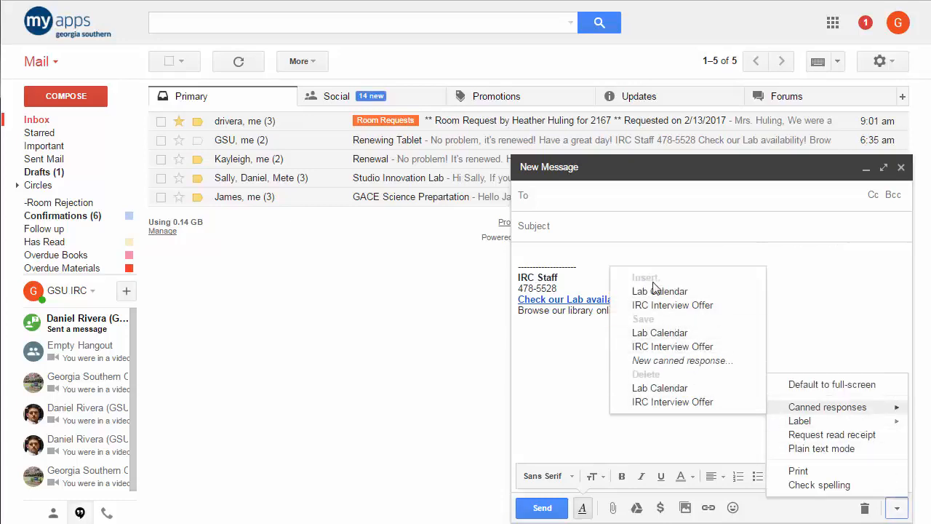
pyautogui.moveTo(659, 291)
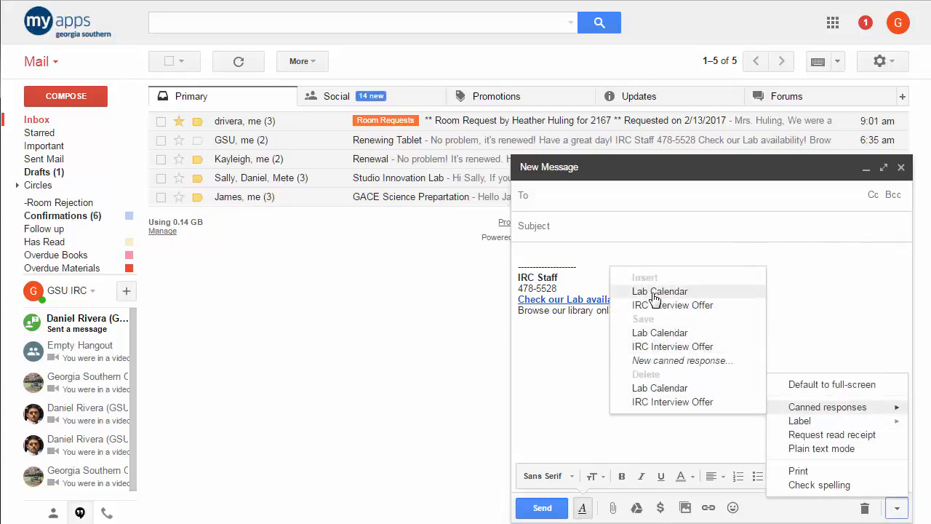
pyautogui.click(672, 347)
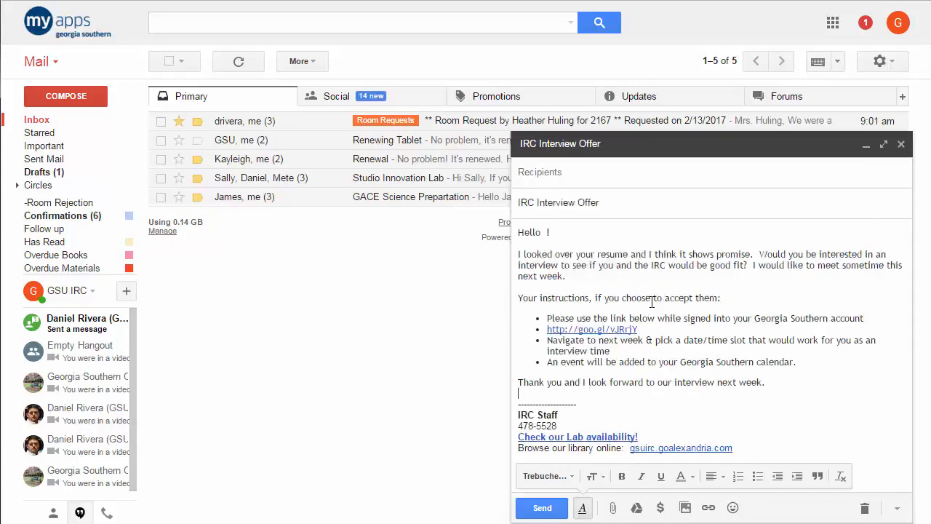
pyautogui.moveTo(604, 393)
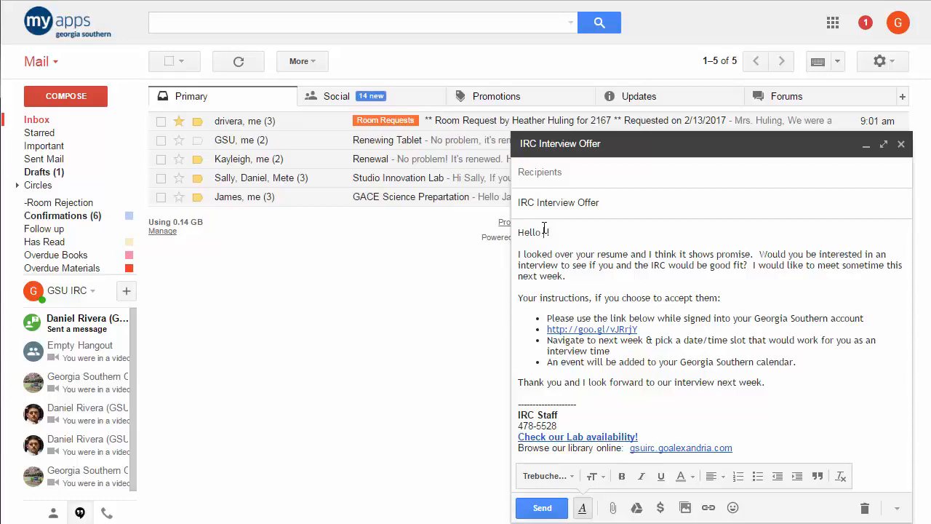
# - Add 'John Doe' to the greeting and clear stray test text from the blank line
pyautogui.write('John')
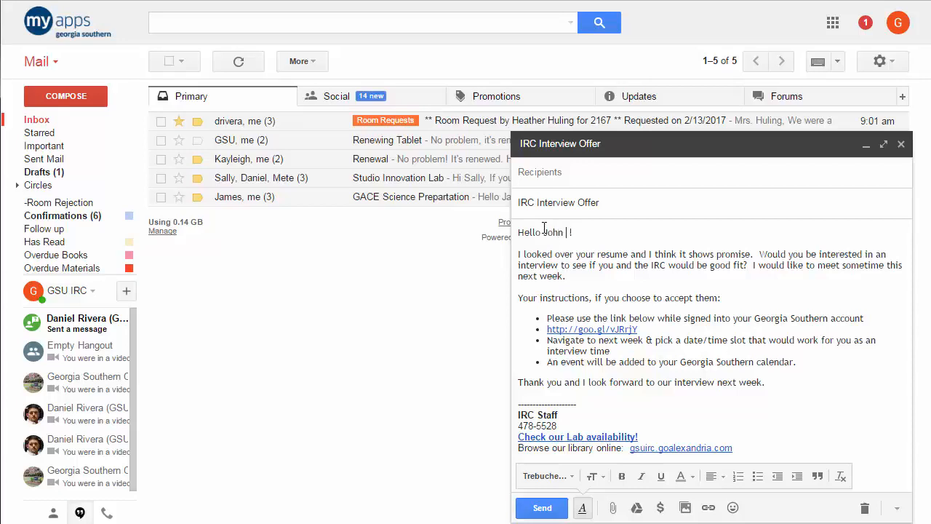
pyautogui.write('Doe')
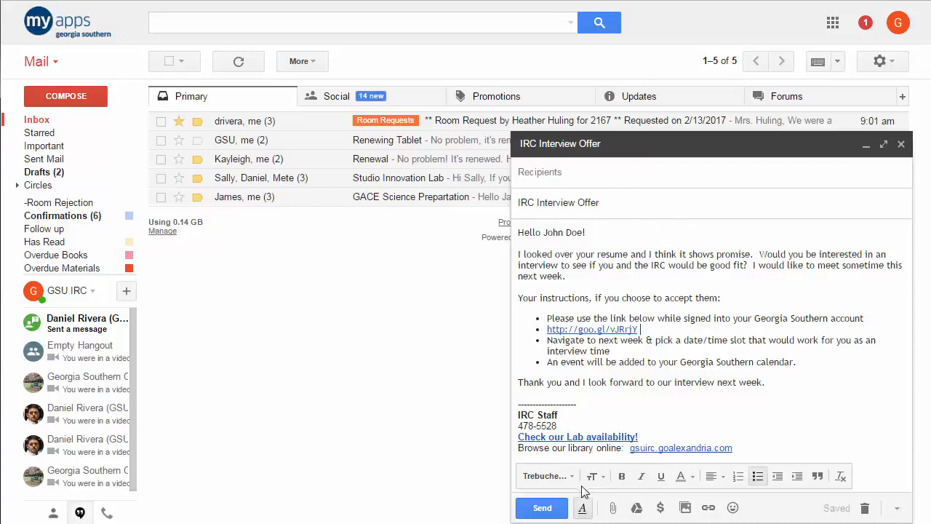
pyautogui.moveTo(832, 380)
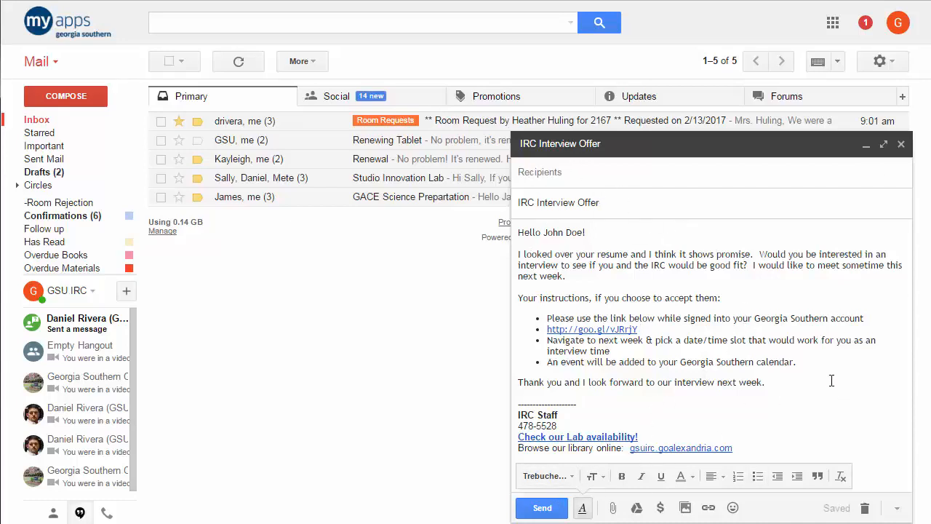
pyautogui.write('jksfdfksd asfjdk')
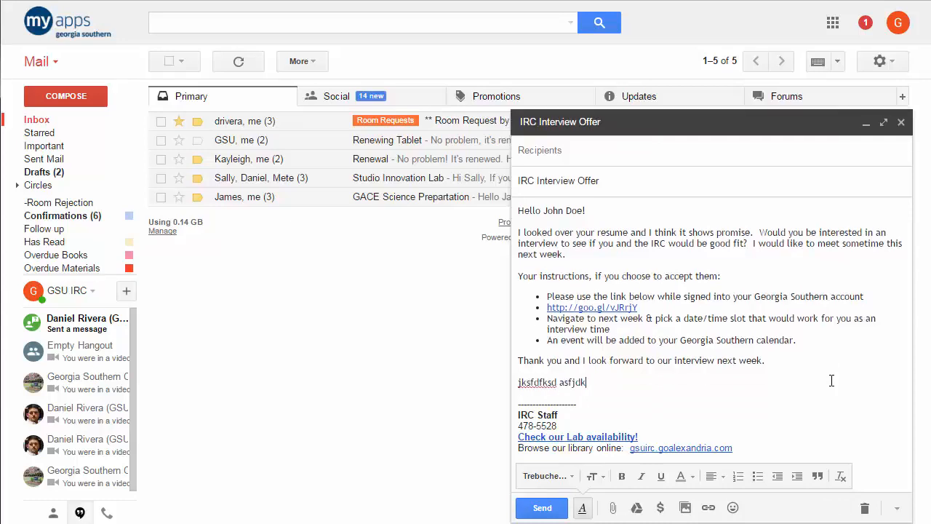
pyautogui.press('backspace')
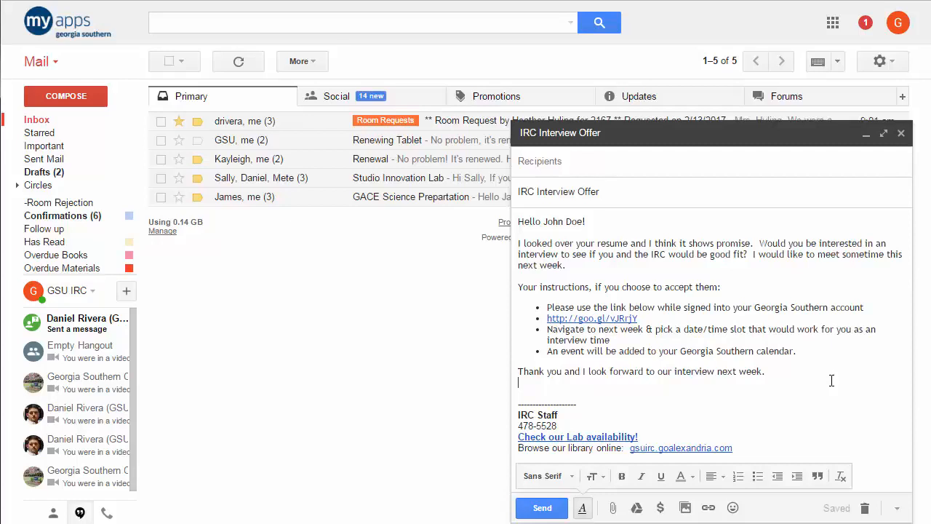
pyautogui.moveTo(896, 507)
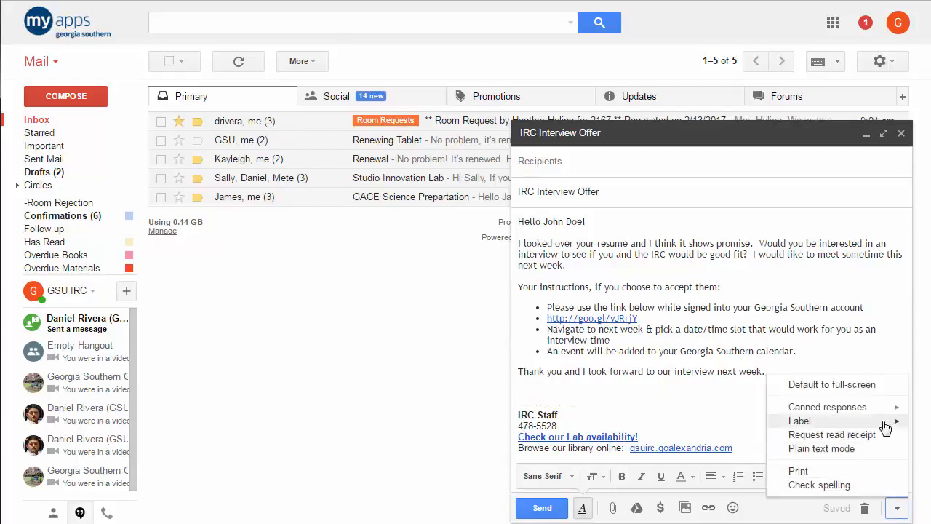
# - Reopen the canned responses list showing Lab Calendar and IRC Interview Offer options
pyautogui.click(827, 407)
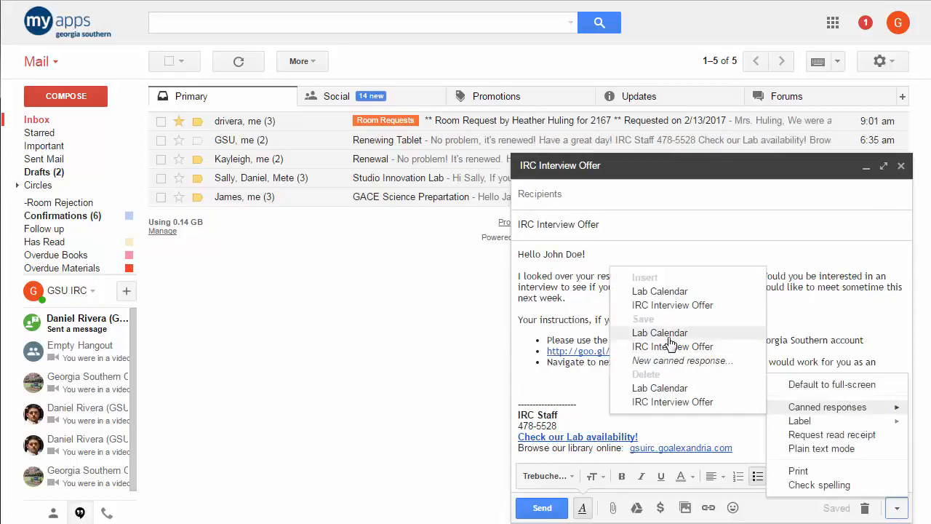
pyautogui.moveTo(672, 346)
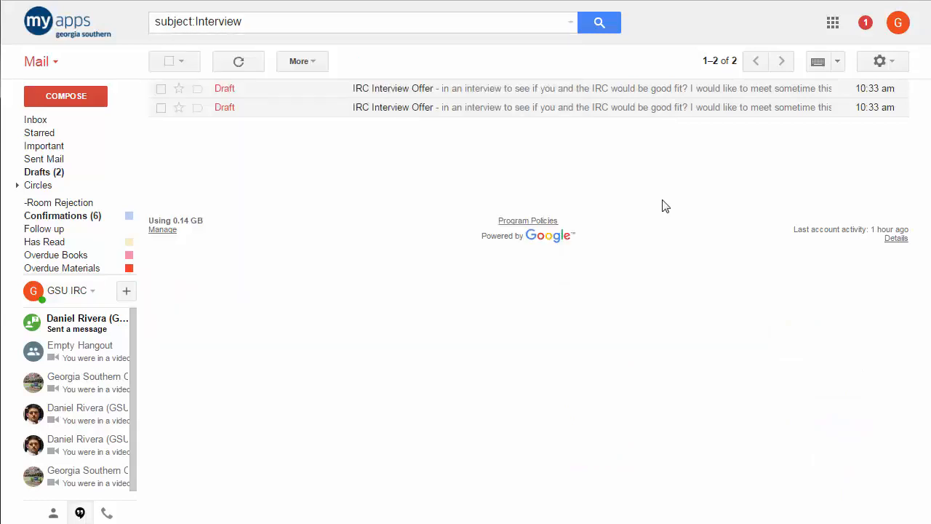
pyautogui.moveTo(625, 190)
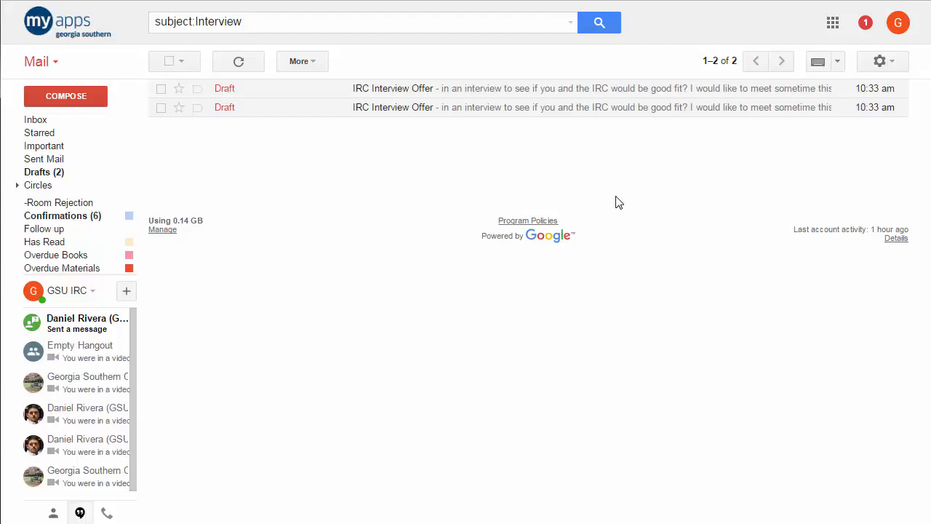
pyautogui.moveTo(646, 186)
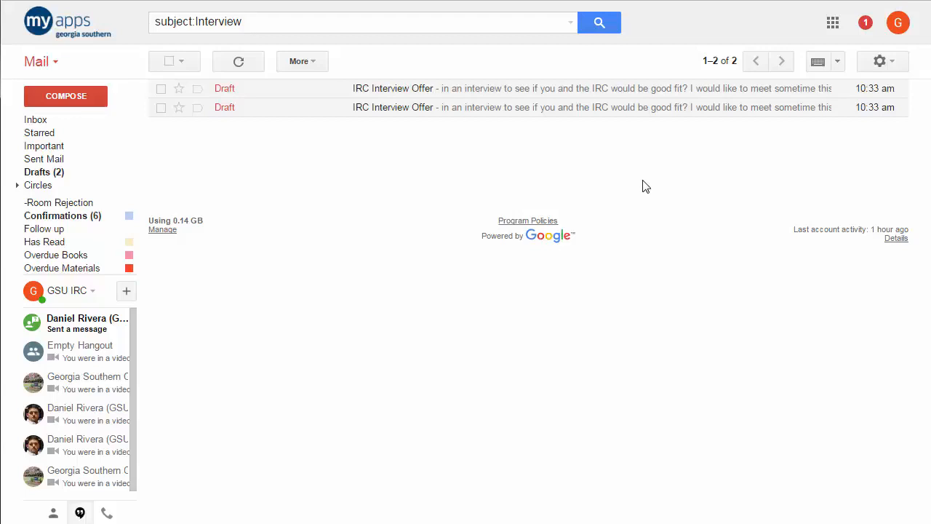
pyautogui.moveTo(813, 182)
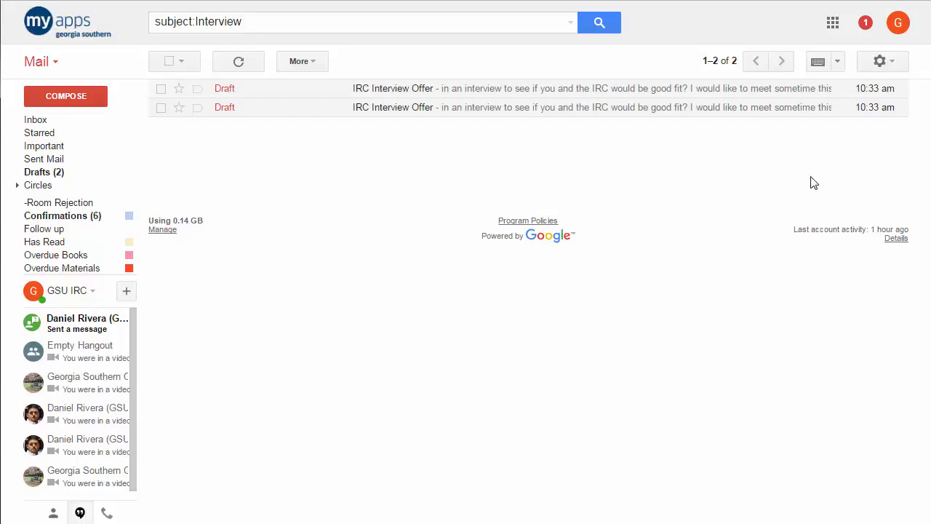